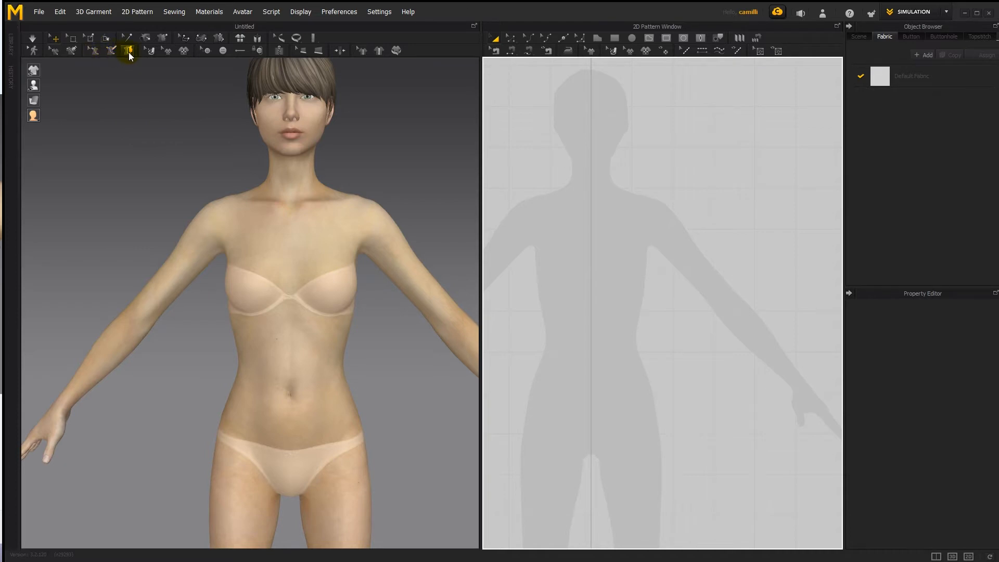
{"action": "mouse_move", "coordinate": [127, 51]}
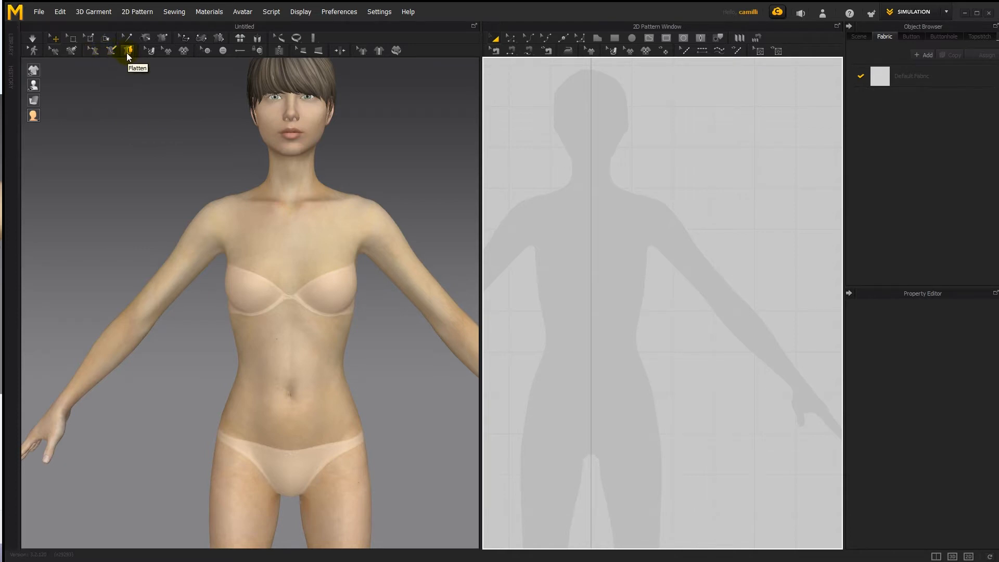
{"action": "mouse_move", "coordinate": [137, 181]}
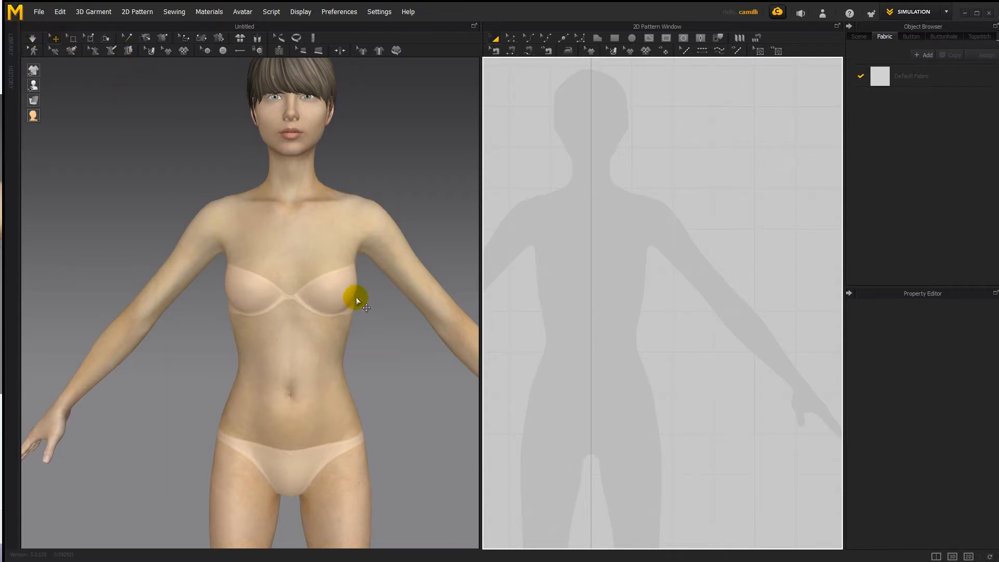
{"action": "mouse_move", "coordinate": [447, 339]}
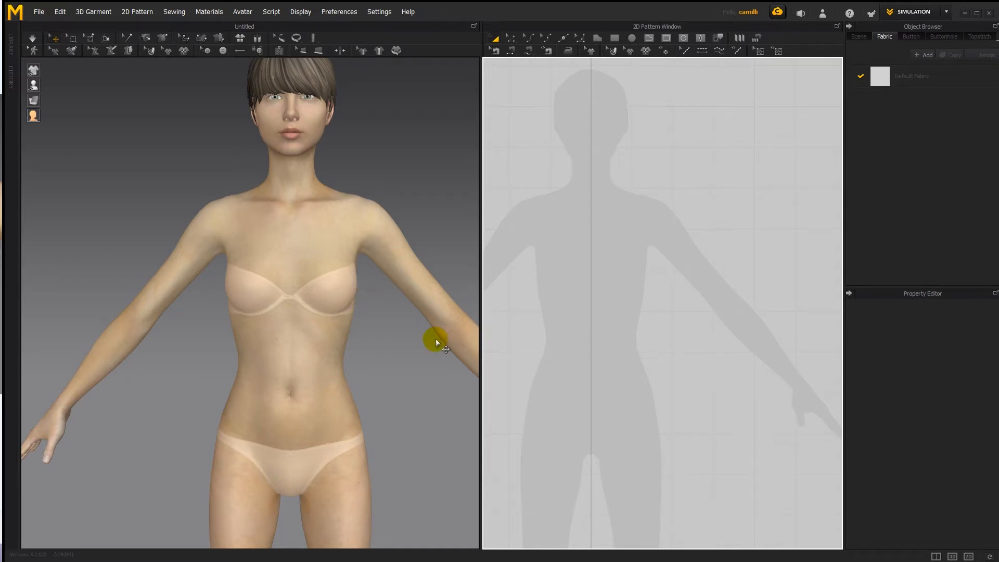
{"action": "mouse_move", "coordinate": [431, 331]}
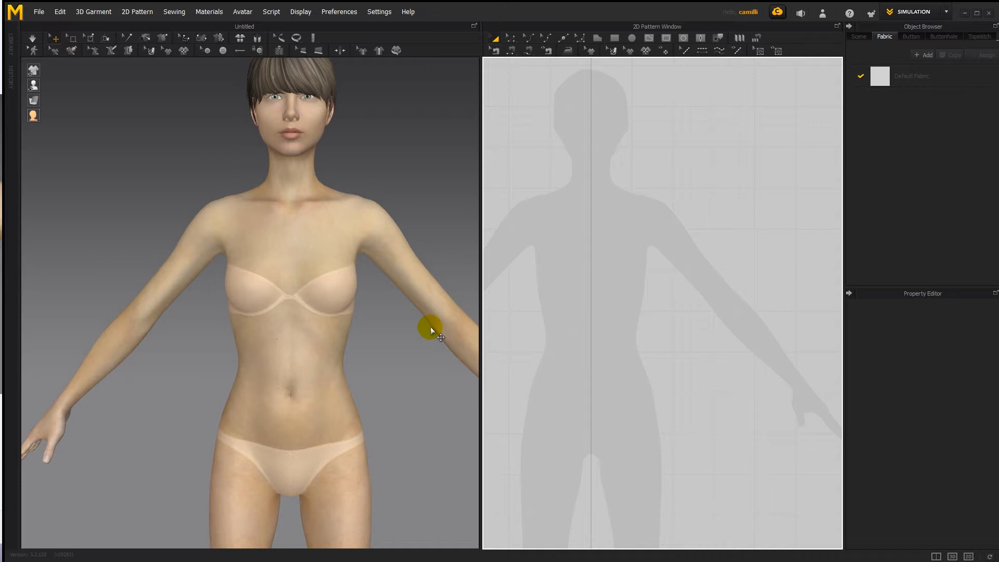
{"action": "mouse_move", "coordinate": [432, 327]}
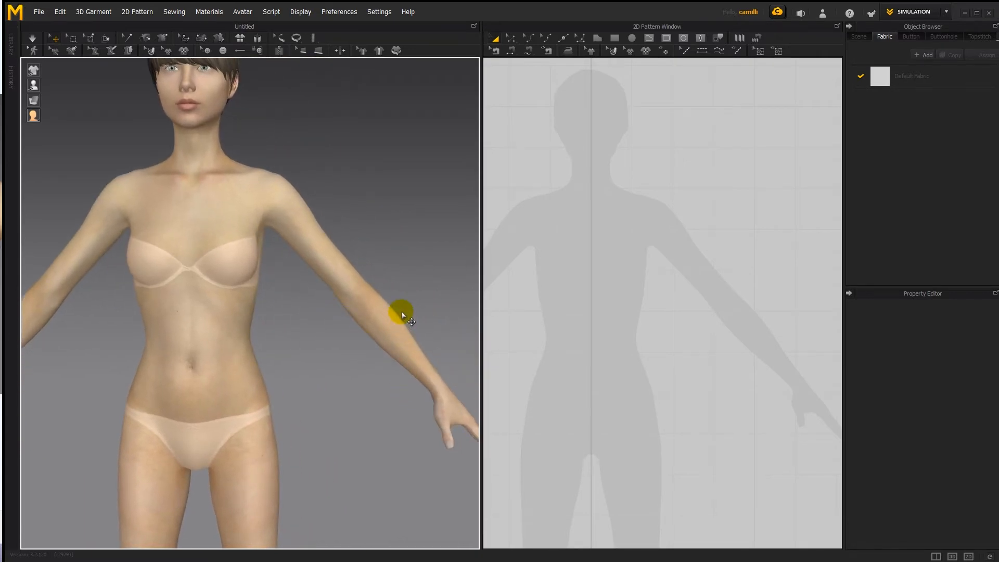
{"action": "mouse_move", "coordinate": [403, 292]}
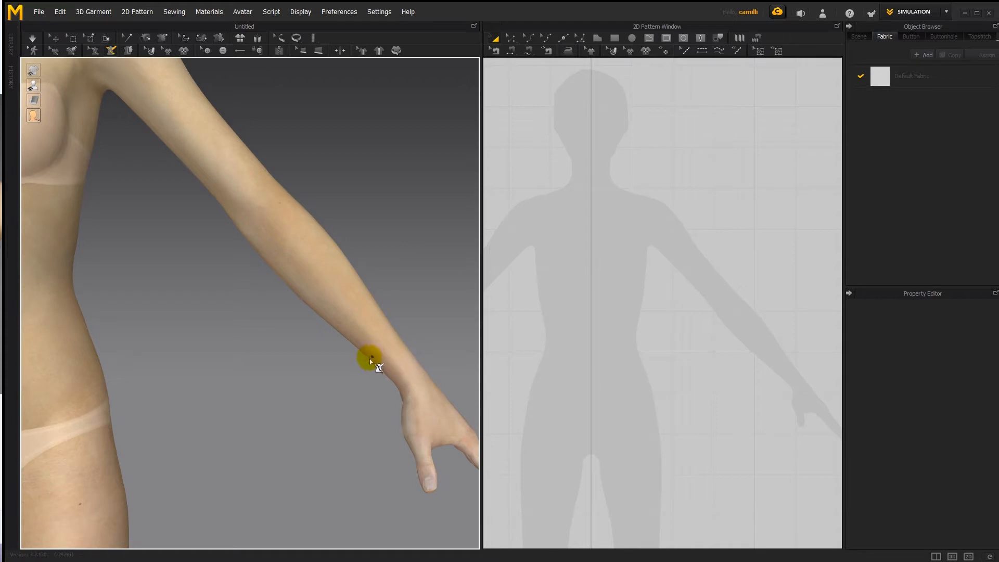
{"action": "mouse_move", "coordinate": [375, 360]}
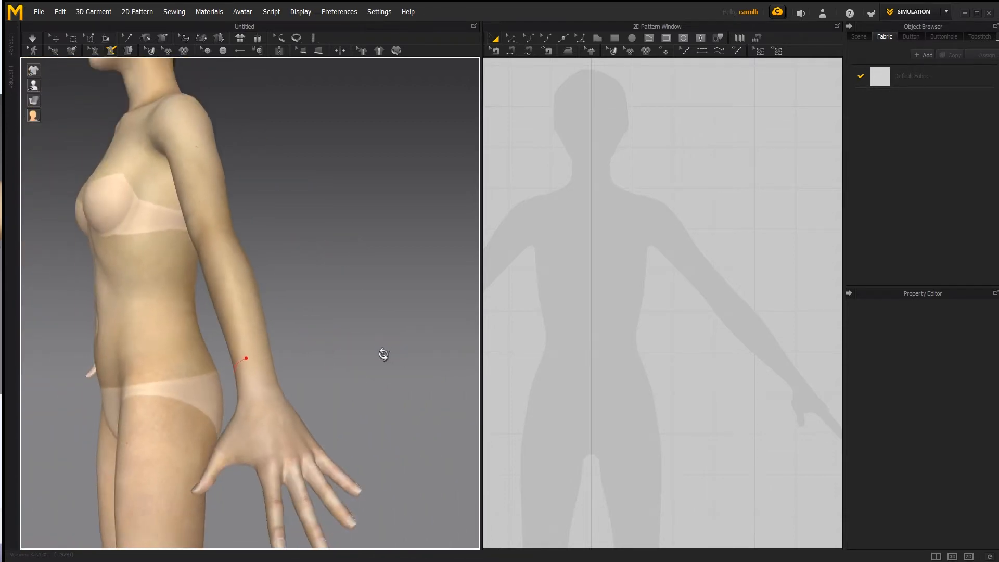
- Draw two avatar-line loops around the left wrist, orbiting to continue them behind the arm
{"action": "left_click_drag", "start_coordinate": [382, 354], "coordinate": [376, 370]}
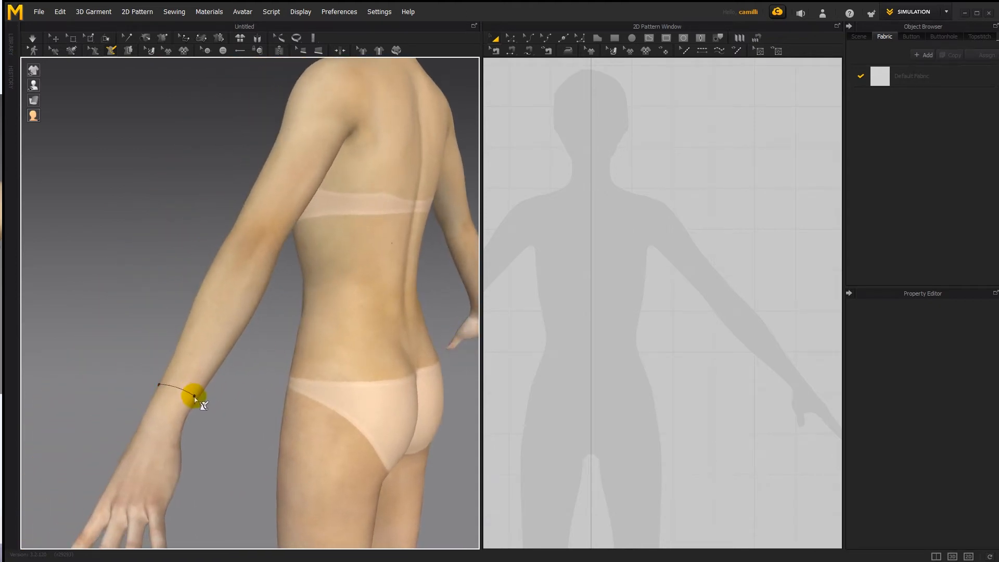
{"action": "left_click_drag", "start_coordinate": [190, 398], "coordinate": [203, 394]}
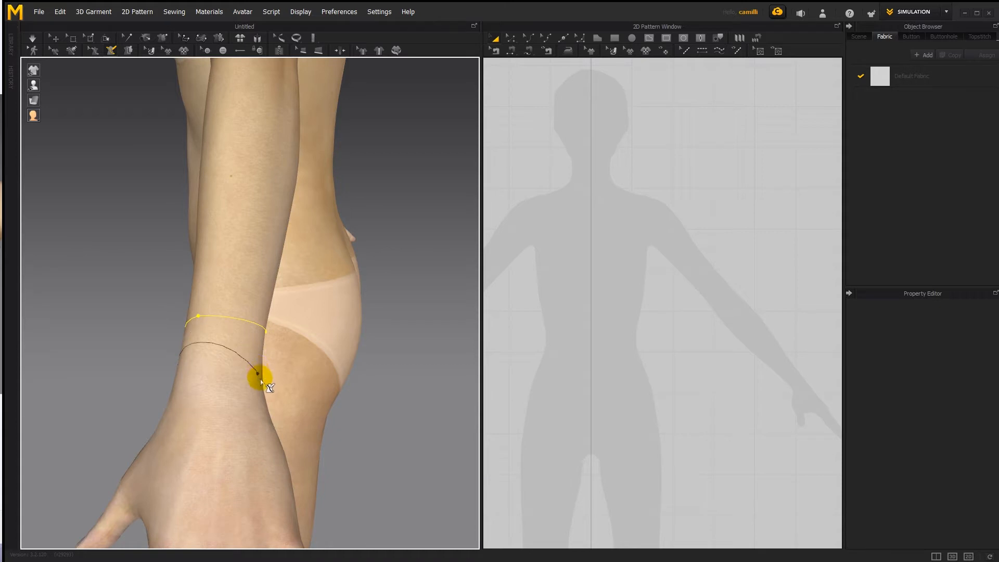
{"action": "left_click_drag", "start_coordinate": [258, 376], "coordinate": [210, 364]}
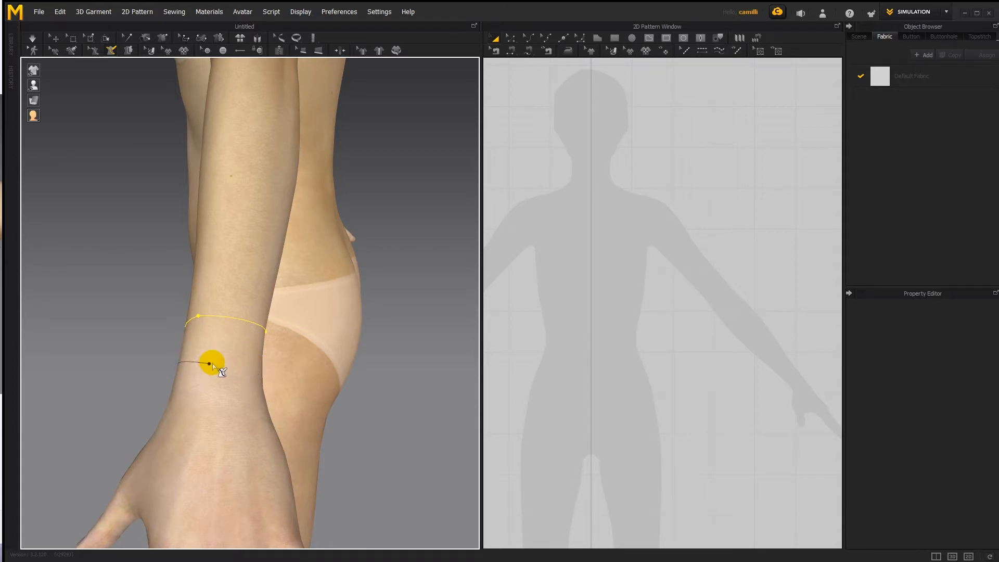
{"action": "left_click_drag", "start_coordinate": [211, 364], "coordinate": [260, 368]}
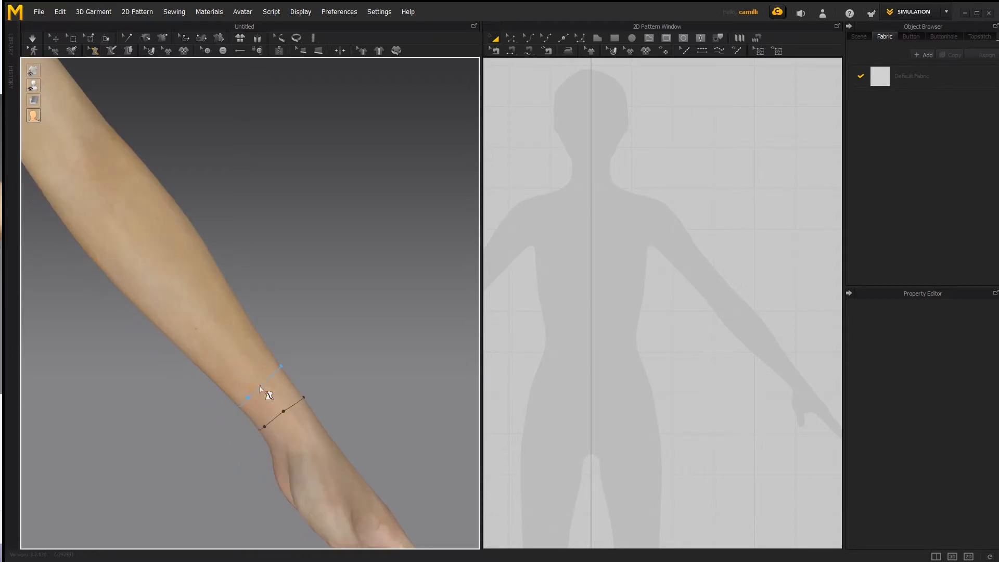
{"action": "left_click", "coordinate": [261, 388]}
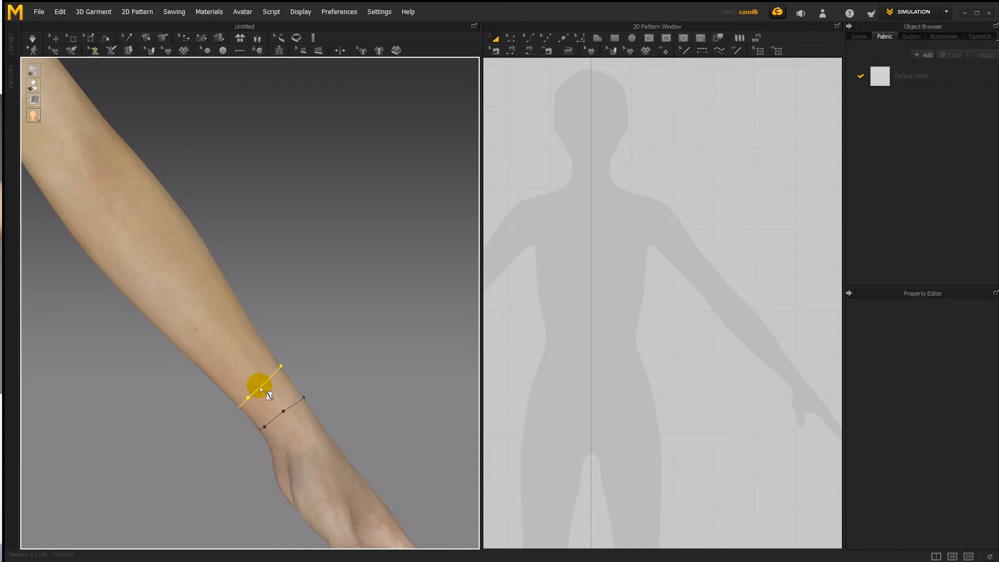
{"action": "right_click", "coordinate": [260, 388]}
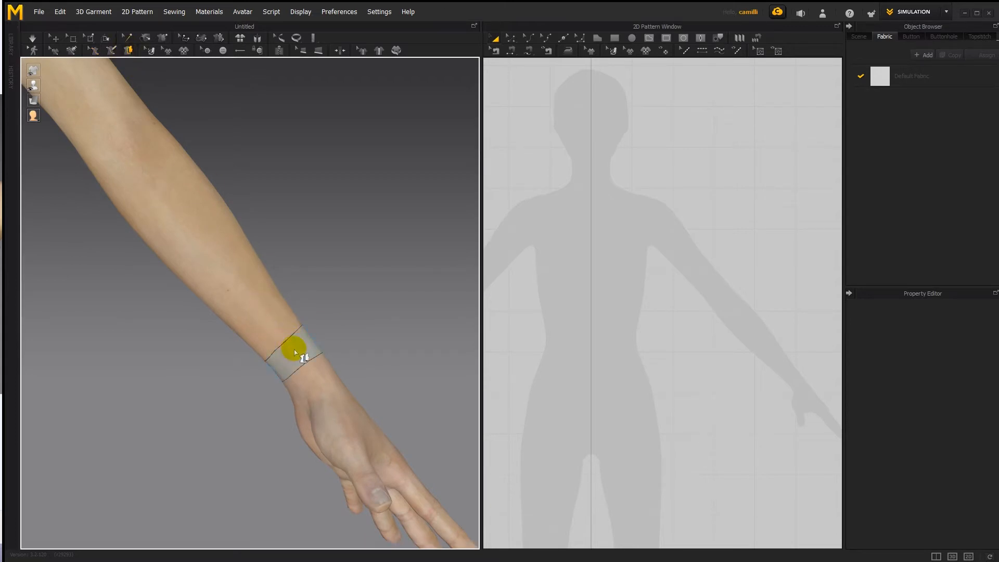
{"action": "mouse_move", "coordinate": [305, 365]}
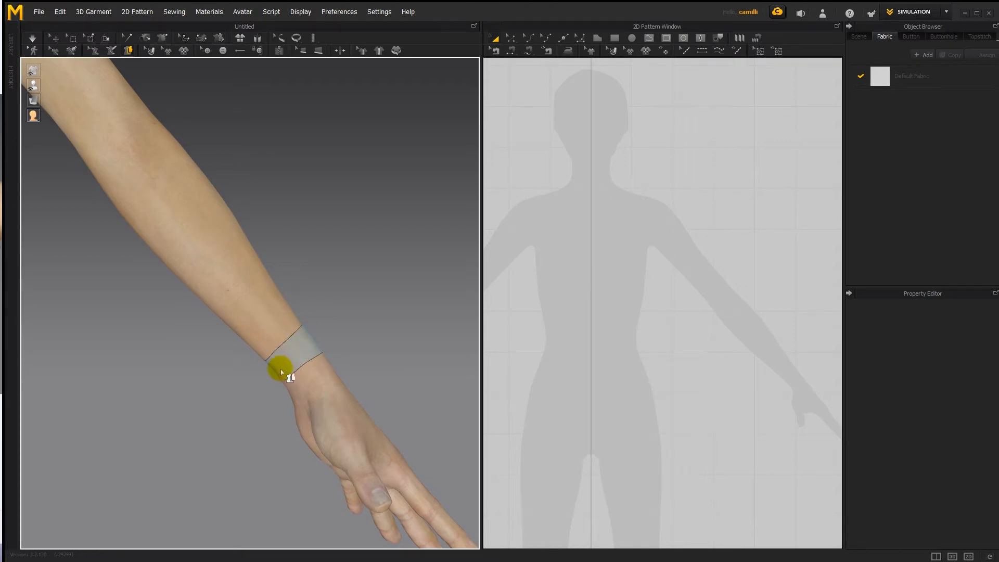
{"action": "mouse_move", "coordinate": [304, 337]}
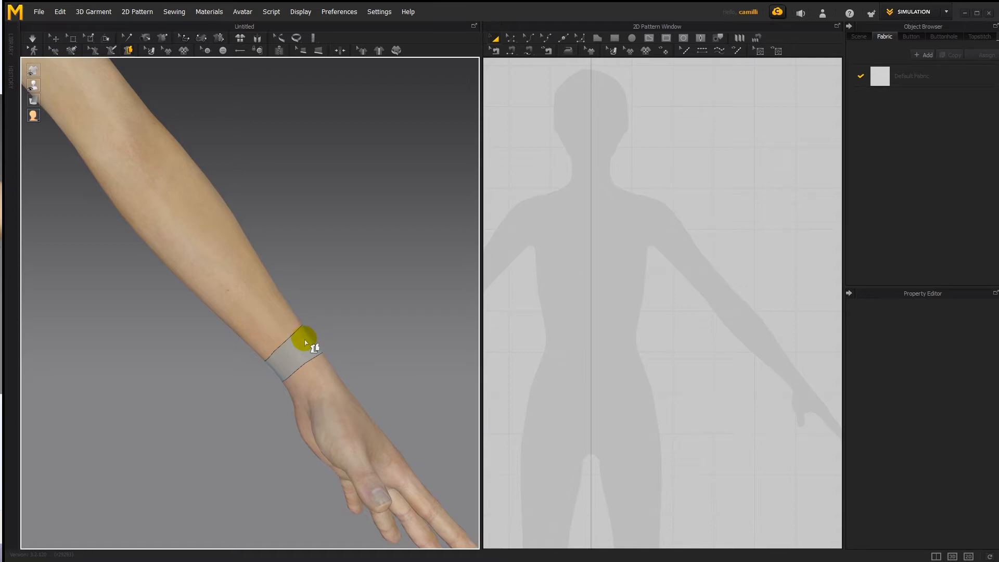
{"action": "left_click_drag", "start_coordinate": [305, 342], "coordinate": [301, 371]}
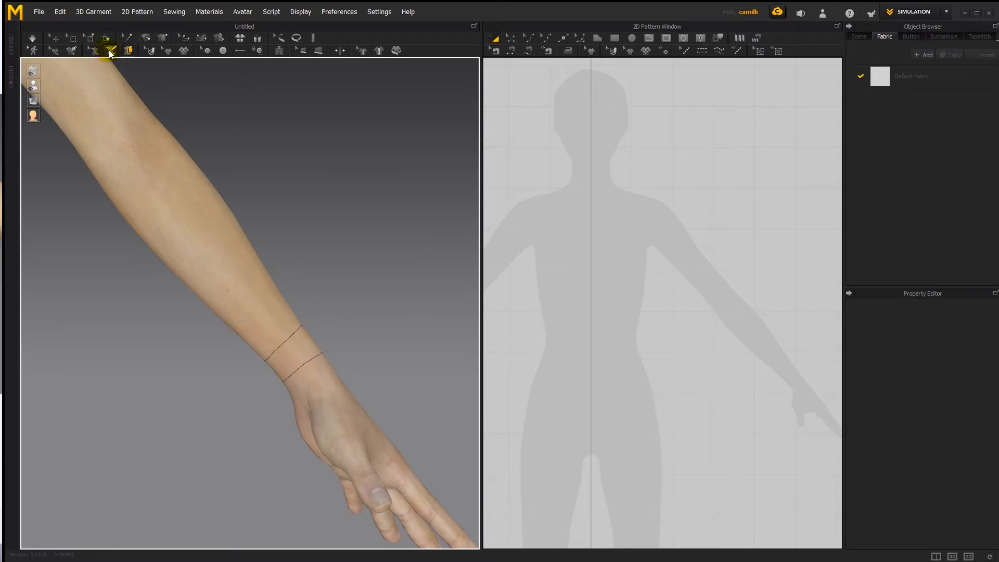
{"action": "left_click", "coordinate": [111, 50]}
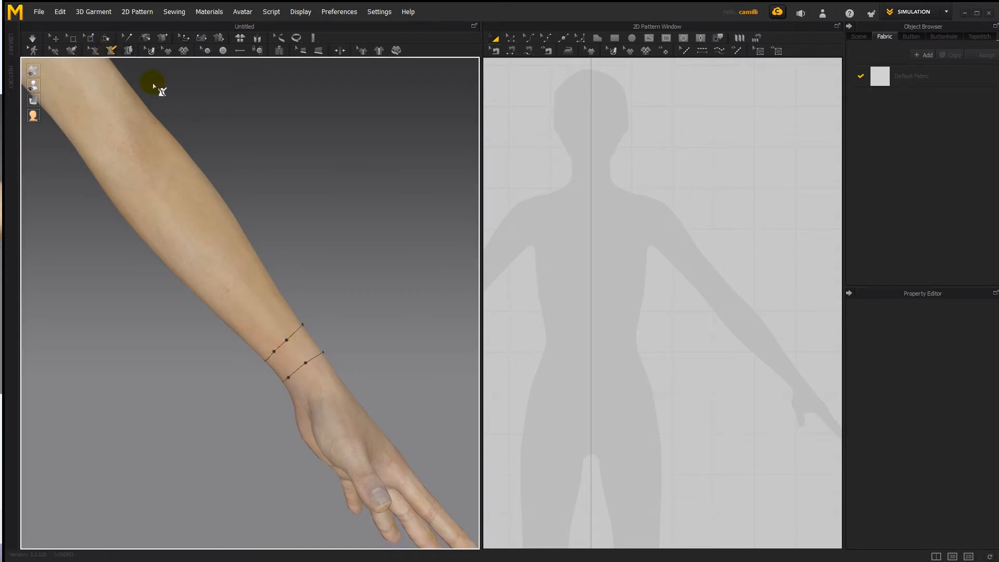
{"action": "left_click", "coordinate": [293, 336]}
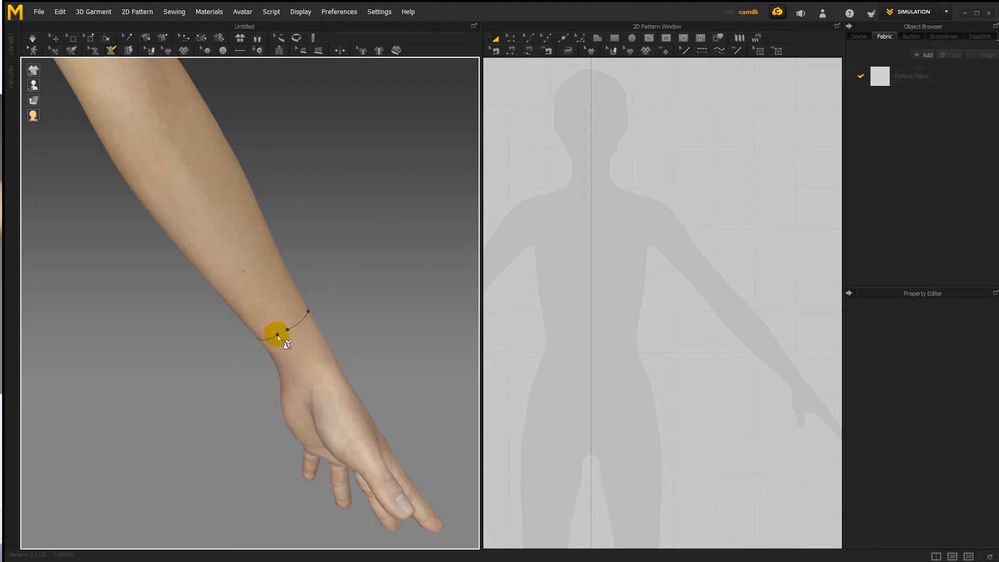
- Draw two short cross lines joining the wrist loops to close a rectangular patch
{"action": "left_click_drag", "start_coordinate": [277, 337], "coordinate": [288, 357]}
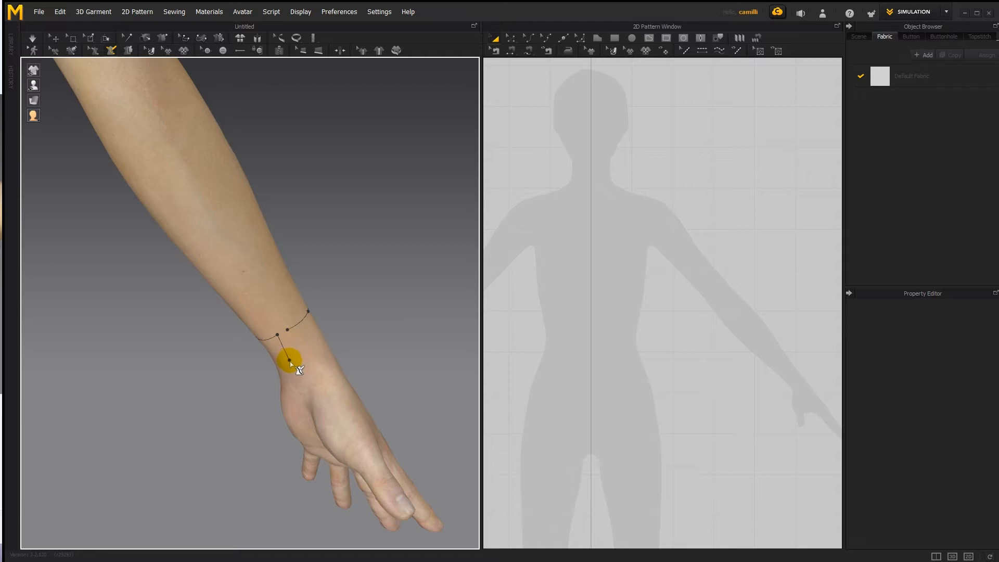
{"action": "left_click_drag", "start_coordinate": [288, 358], "coordinate": [277, 375]}
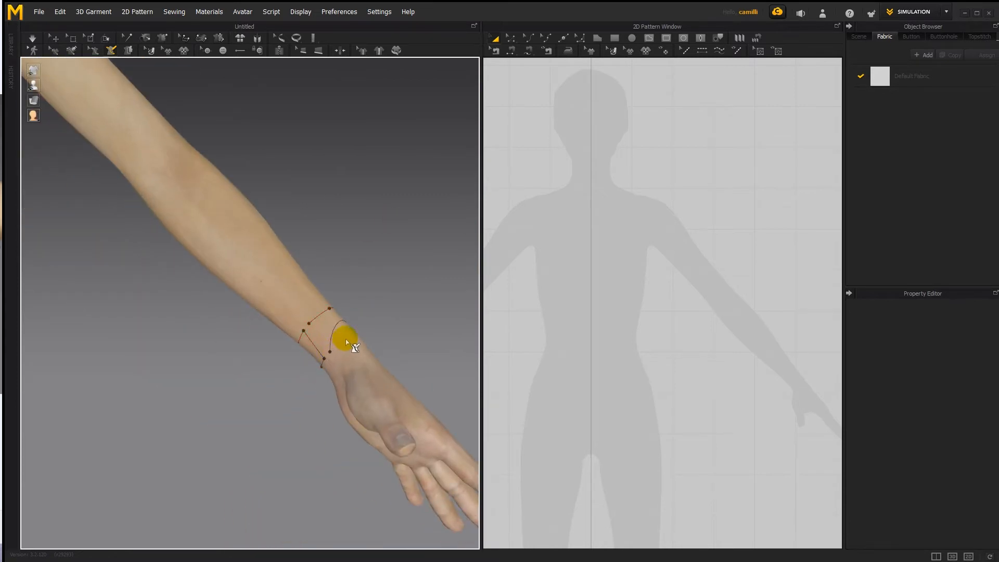
{"action": "left_click_drag", "start_coordinate": [348, 341], "coordinate": [331, 354]}
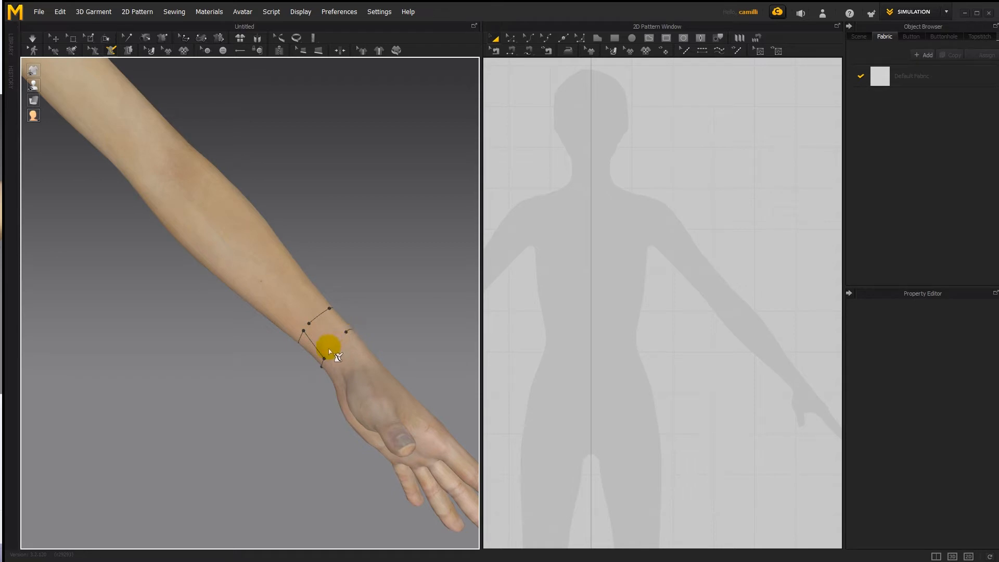
{"action": "left_click_drag", "start_coordinate": [330, 347], "coordinate": [309, 327]}
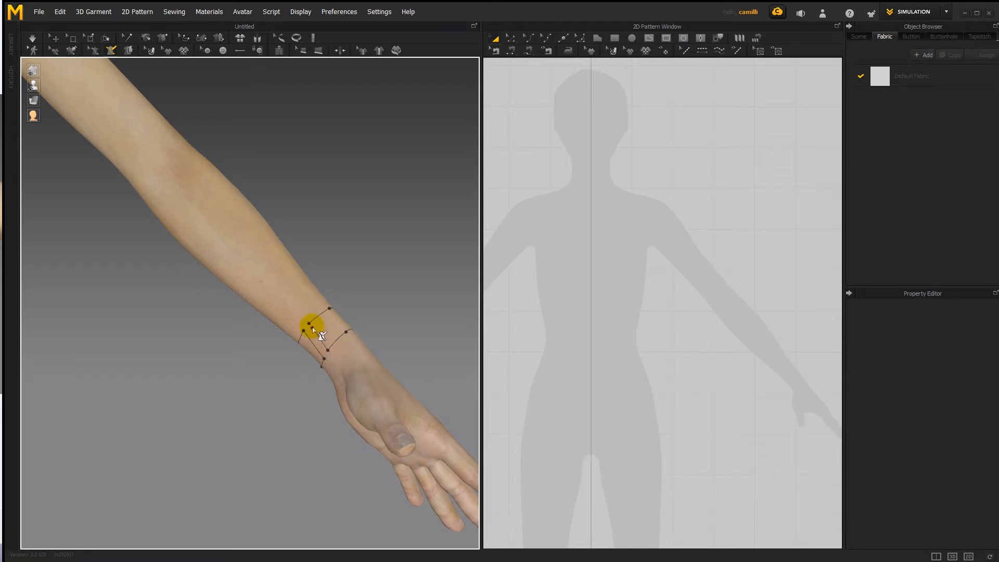
{"action": "left_click", "coordinate": [312, 326]}
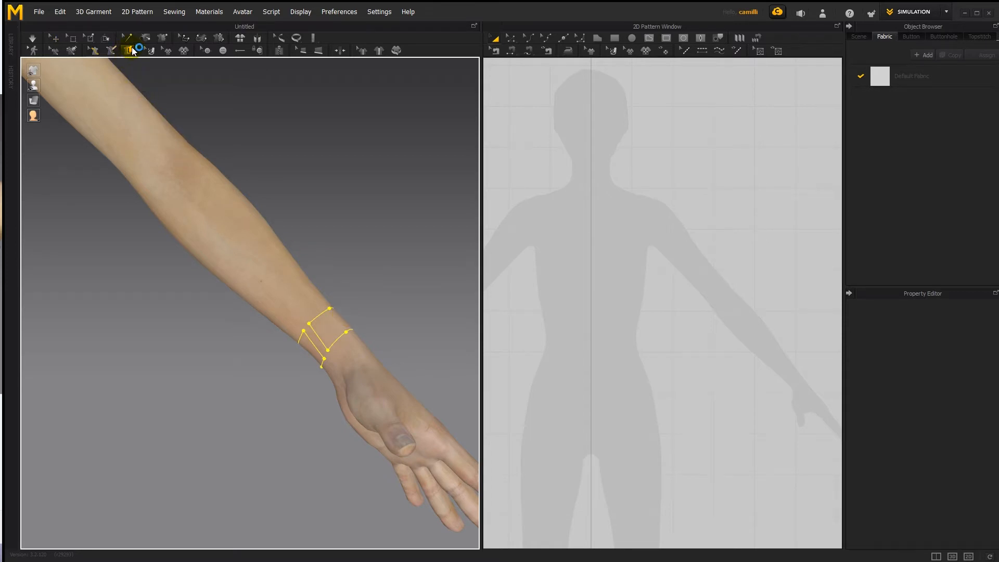
- Flatten the outlined wrist areas into fabric patches, dismiss the failure notice and select the band
{"action": "left_click", "coordinate": [326, 328]}
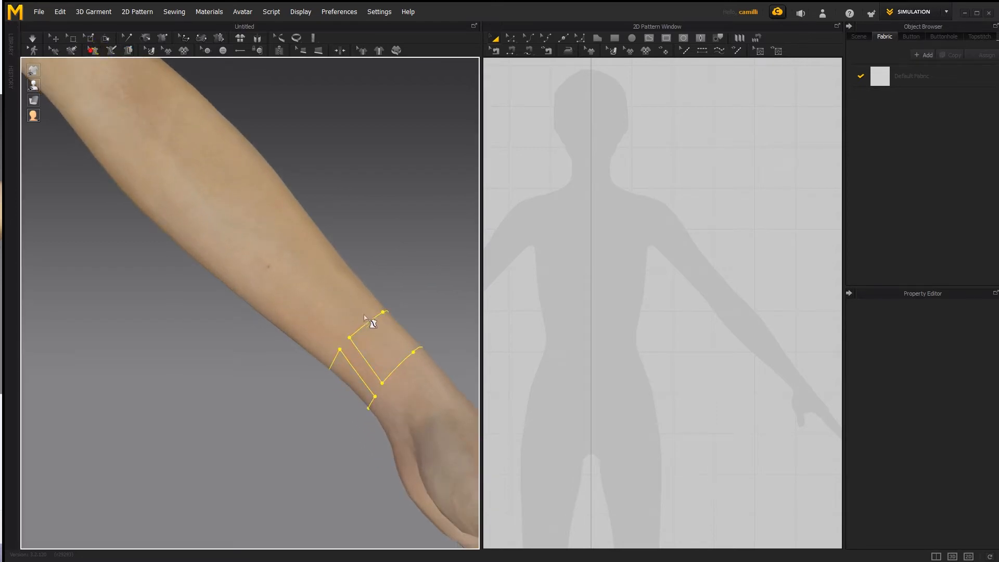
{"action": "left_click_drag", "start_coordinate": [373, 322], "coordinate": [406, 361]}
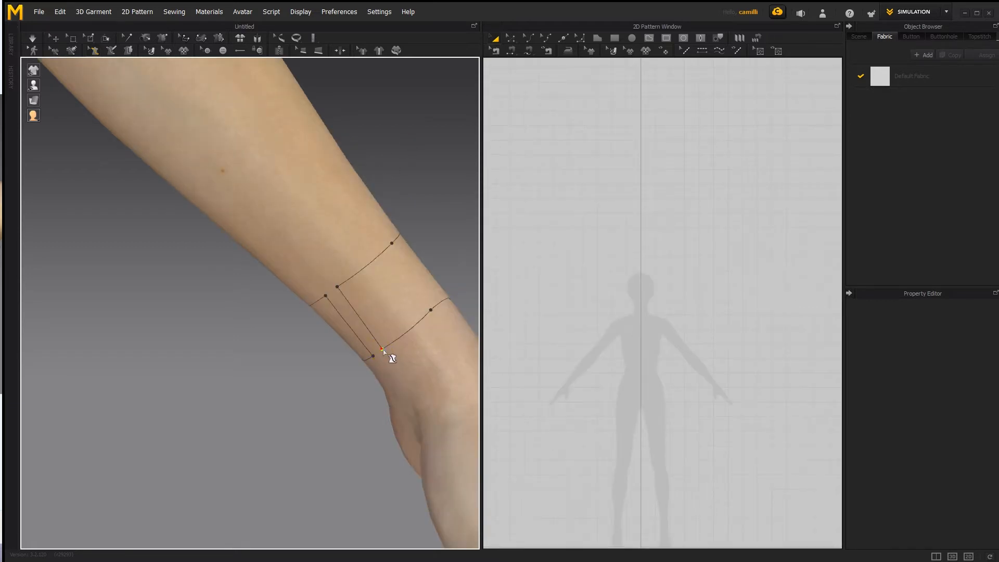
{"action": "left_click", "coordinate": [382, 349]}
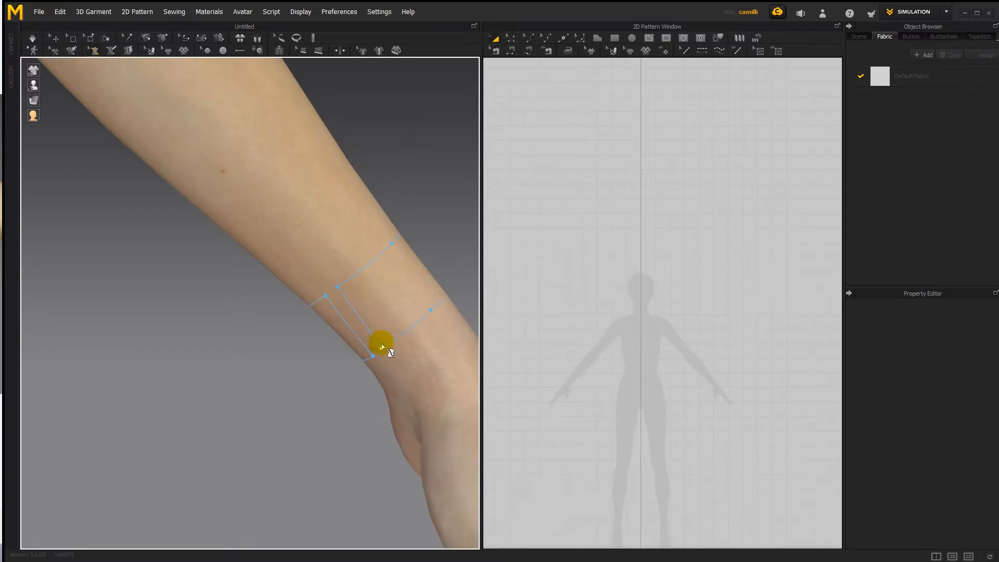
{"action": "left_click_drag", "start_coordinate": [382, 344], "coordinate": [334, 287]}
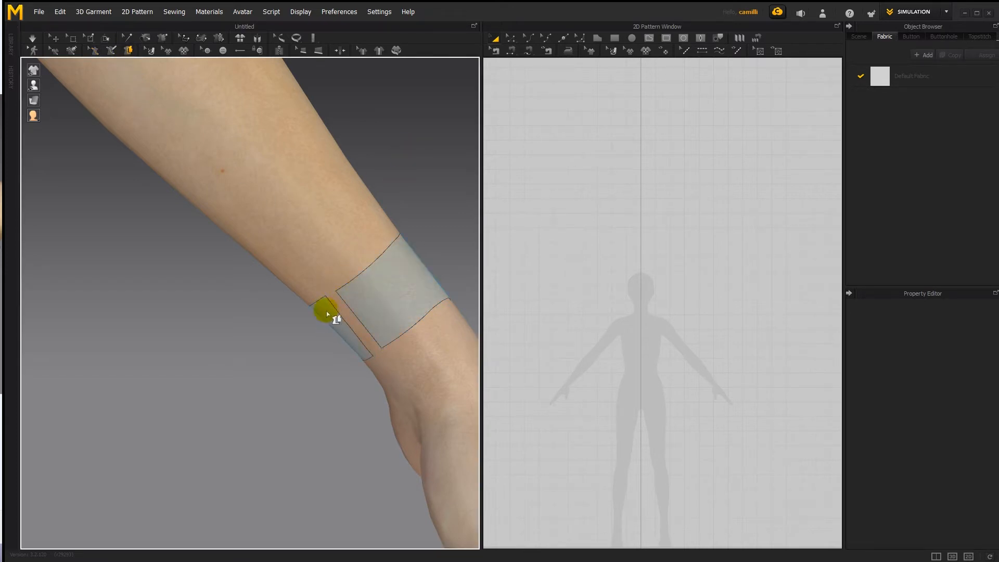
{"action": "left_click_drag", "start_coordinate": [325, 310], "coordinate": [419, 243]}
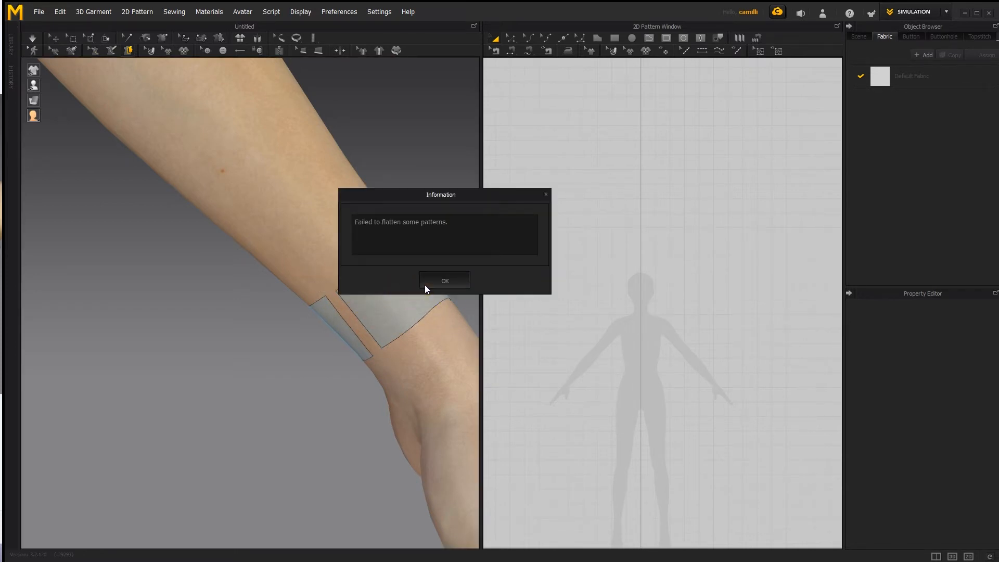
{"action": "left_click", "coordinate": [445, 280]}
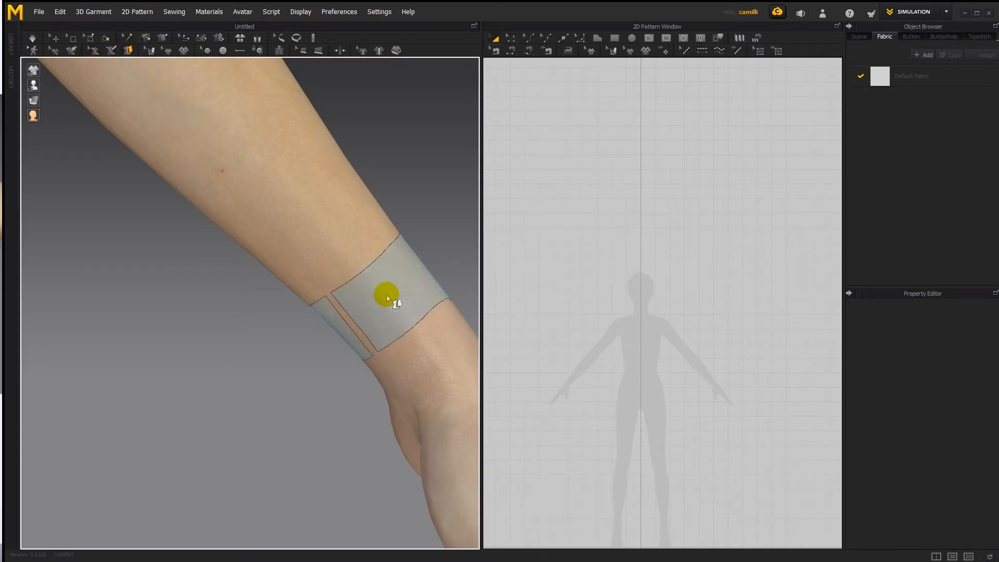
{"action": "left_click", "coordinate": [388, 297]}
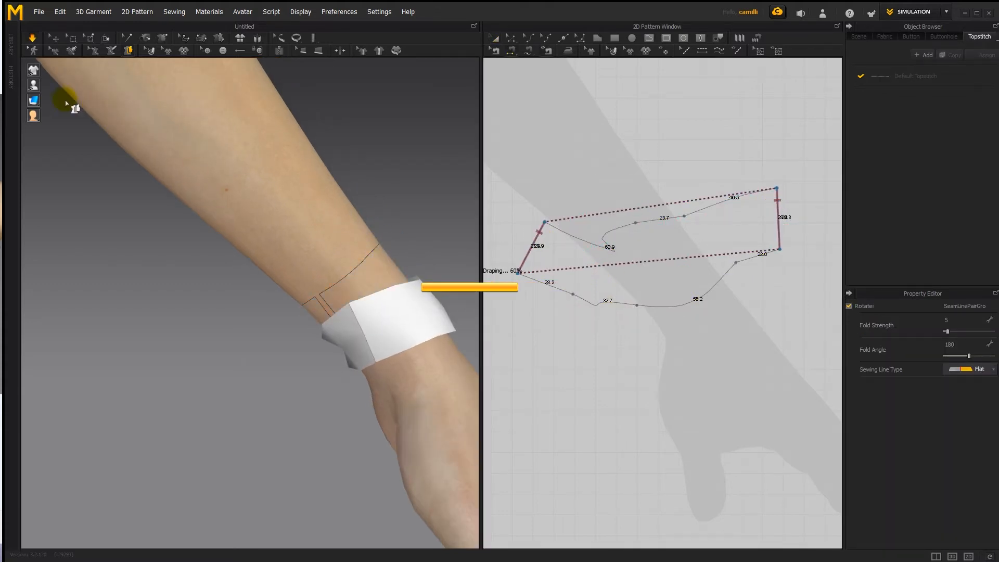
- Simulate the flattened wrist band as a cuff before clearing it away
{"action": "left_click", "coordinate": [884, 36]}
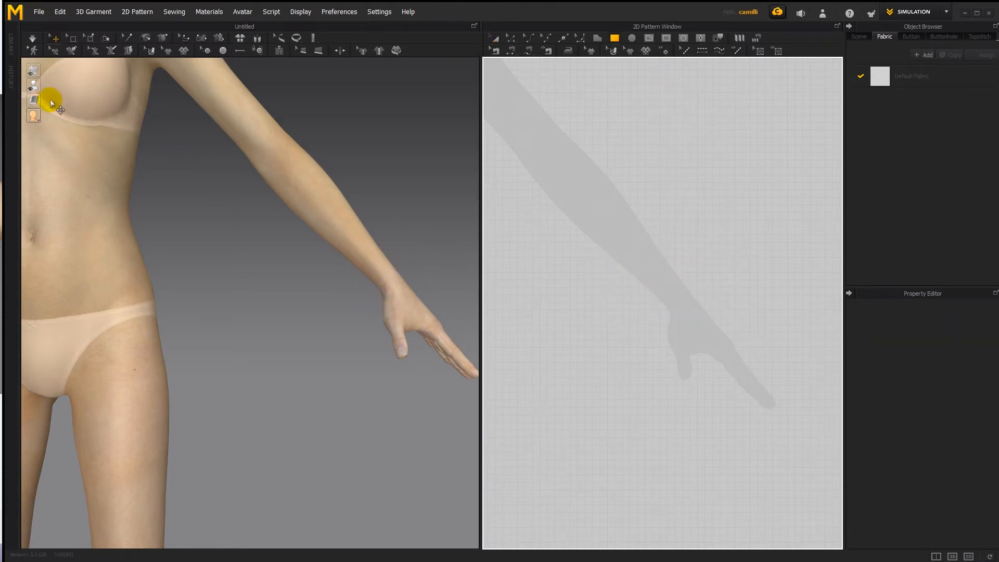
- Create a 140 by 30 rectangle, place it at the wrist, sew its short ends and drape it
{"action": "left_click", "coordinate": [33, 100]}
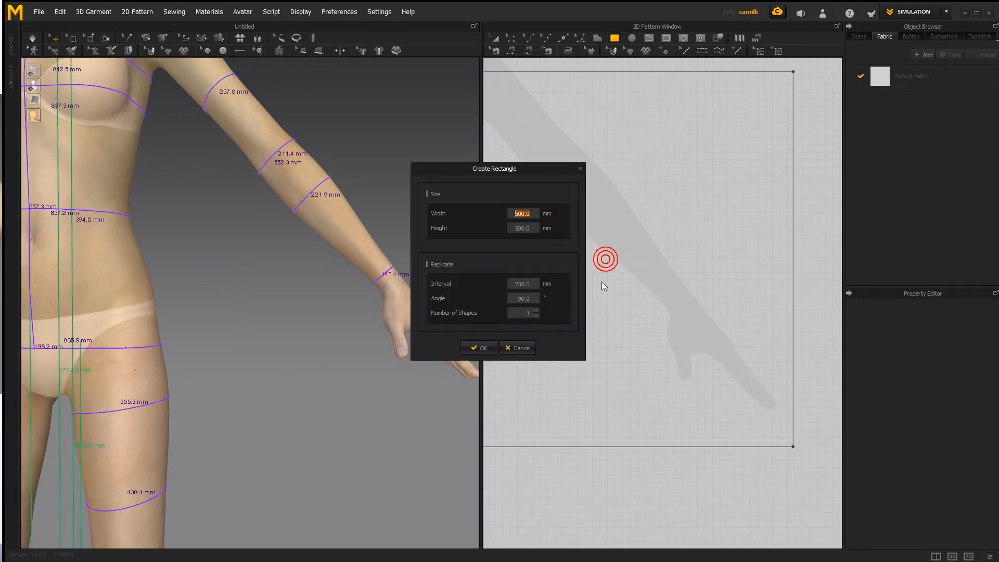
{"action": "type", "text": "140"}
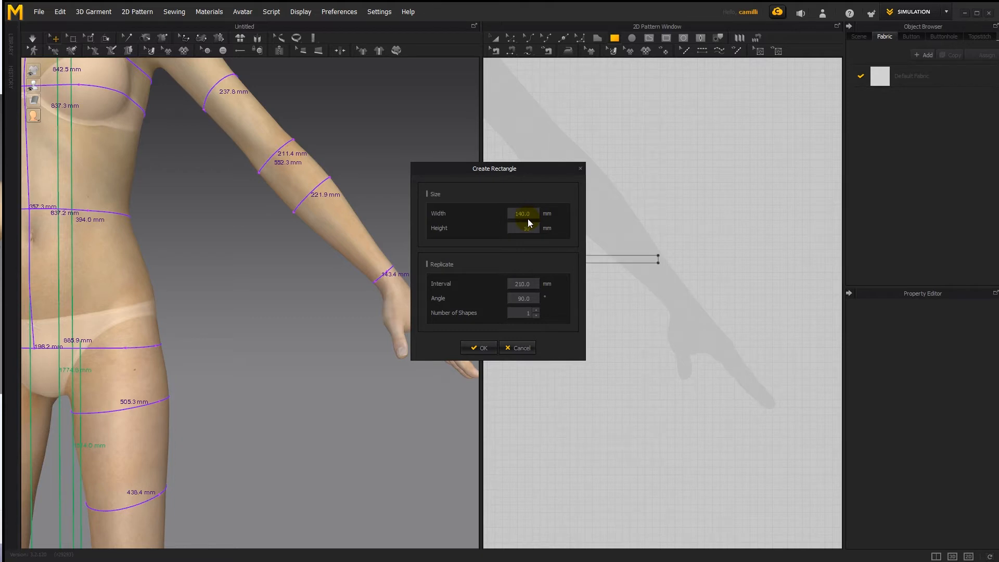
{"action": "left_click", "coordinate": [479, 348]}
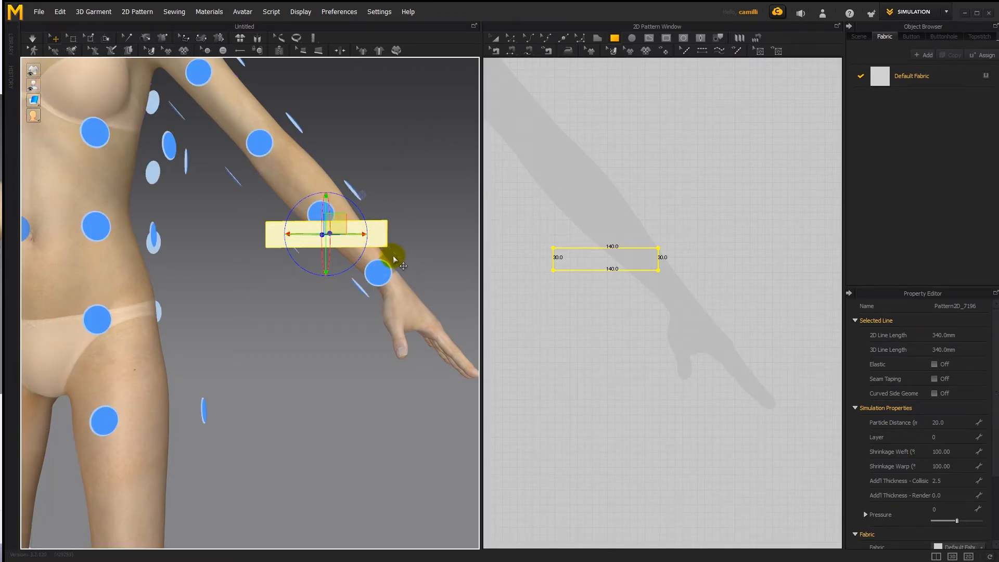
{"action": "left_click_drag", "start_coordinate": [325, 232], "coordinate": [379, 267]}
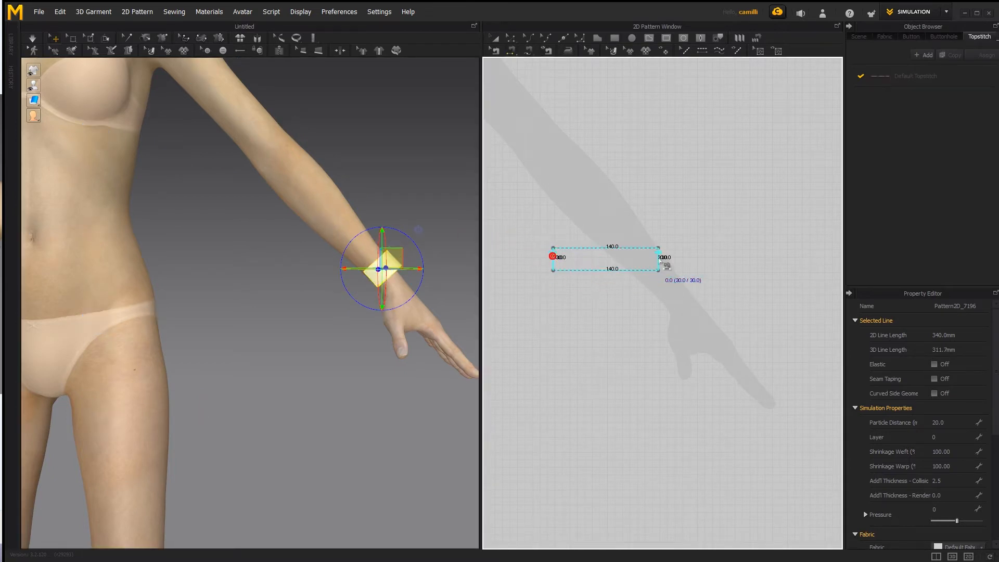
{"action": "left_click", "coordinate": [32, 37]}
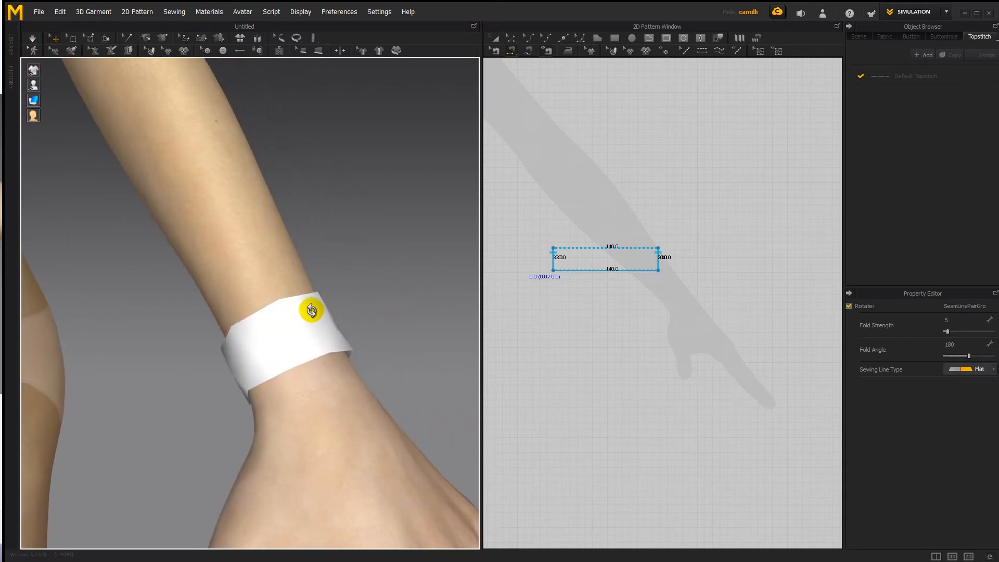
{"action": "left_click", "coordinate": [885, 36]}
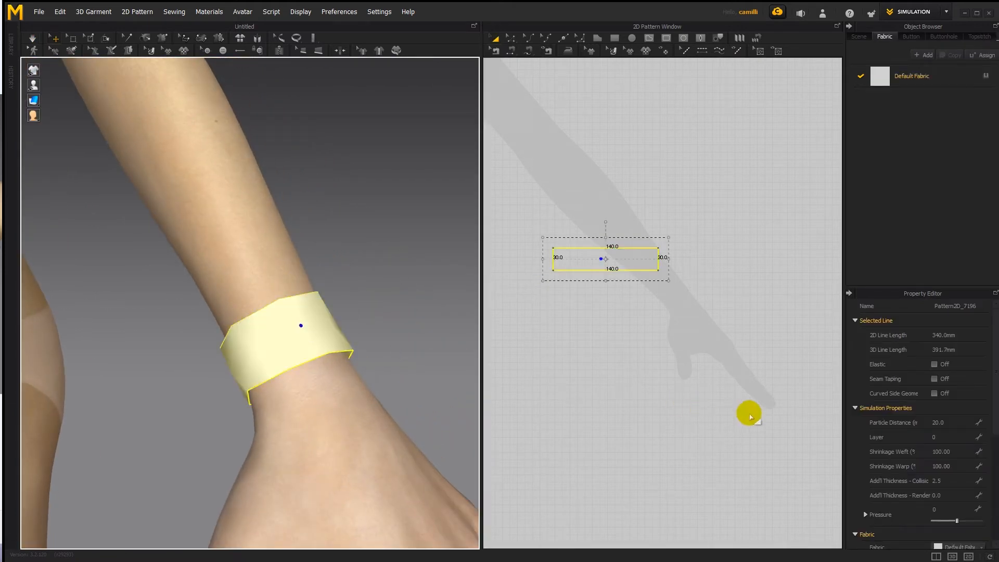
{"action": "left_click", "coordinate": [943, 422]}
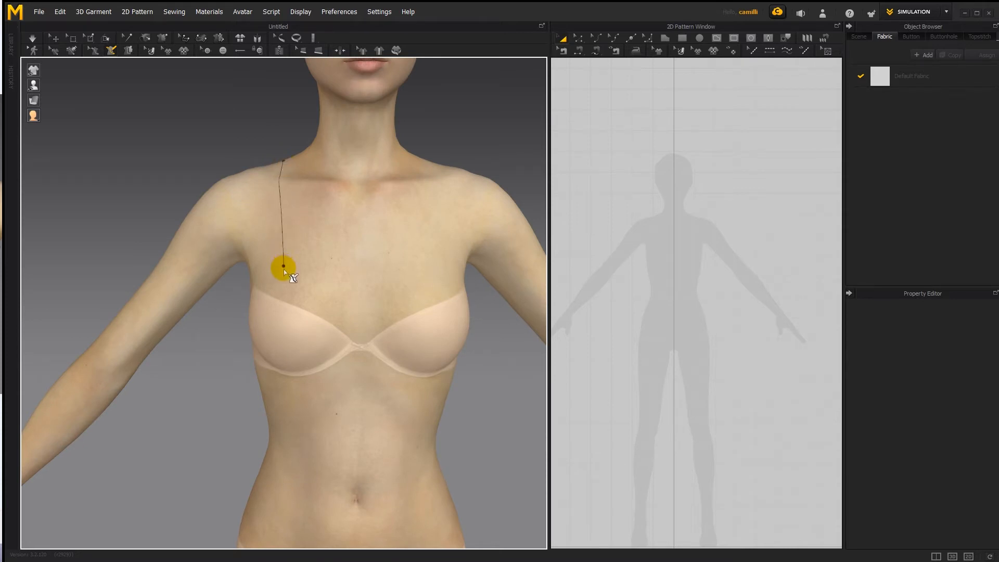
- Draw the shoulder strap, chest panel, underarm curve and side seam down toward the waist
{"action": "left_click_drag", "start_coordinate": [282, 267], "coordinate": [283, 285]}
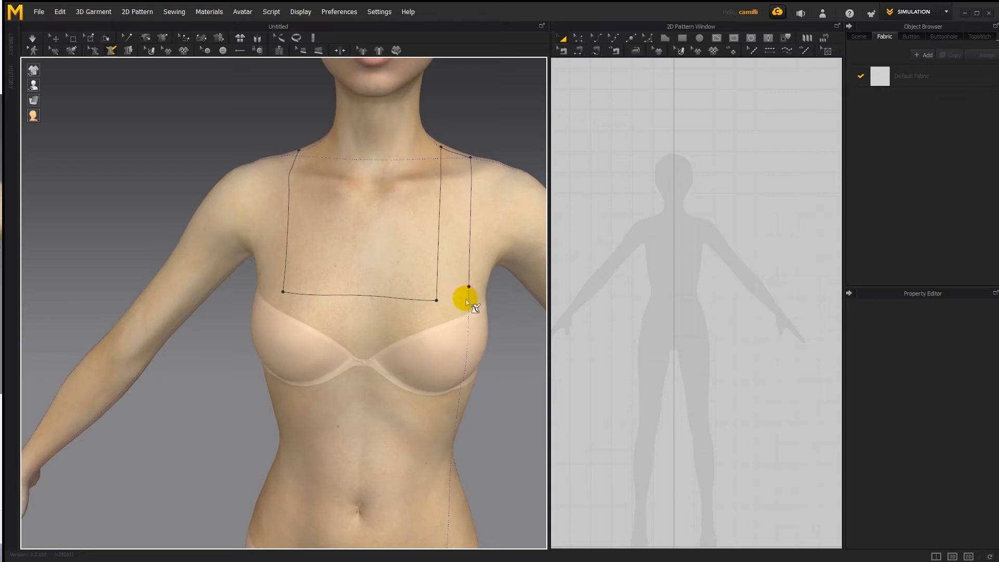
{"action": "left_click_drag", "start_coordinate": [469, 300], "coordinate": [379, 277]}
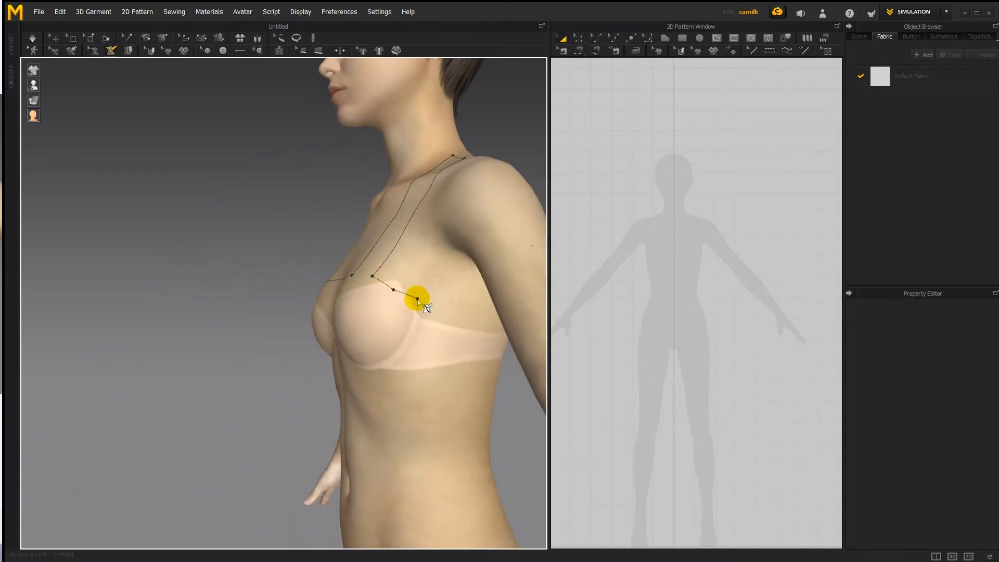
{"action": "left_click_drag", "start_coordinate": [415, 300], "coordinate": [462, 305]}
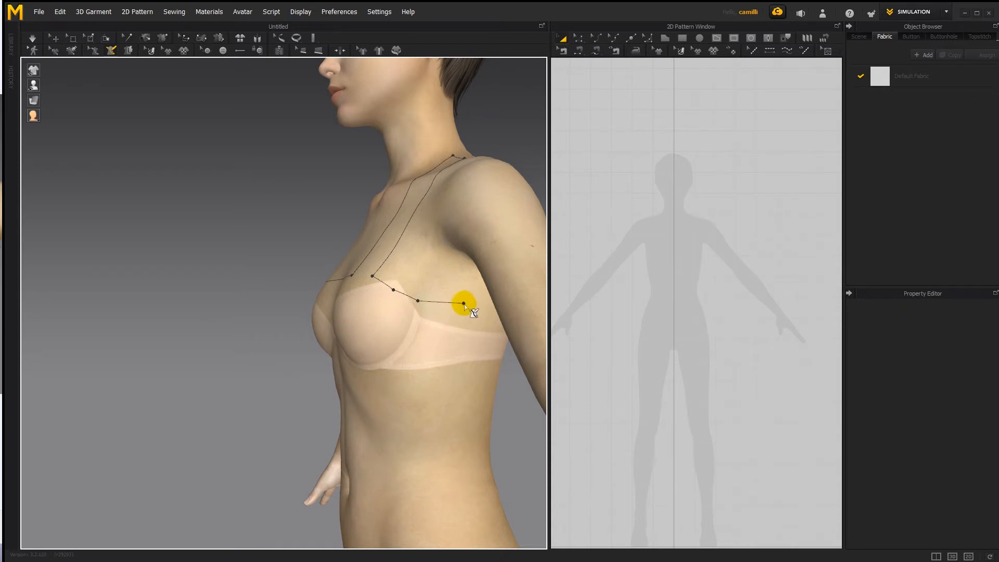
{"action": "left_click_drag", "start_coordinate": [464, 305], "coordinate": [458, 410]}
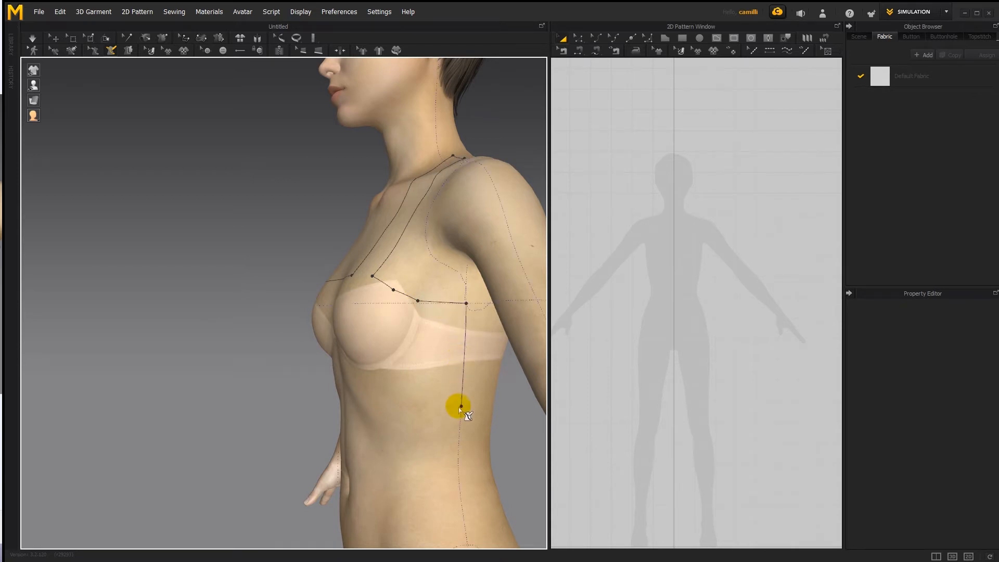
{"action": "left_click_drag", "start_coordinate": [460, 409], "coordinate": [460, 477]}
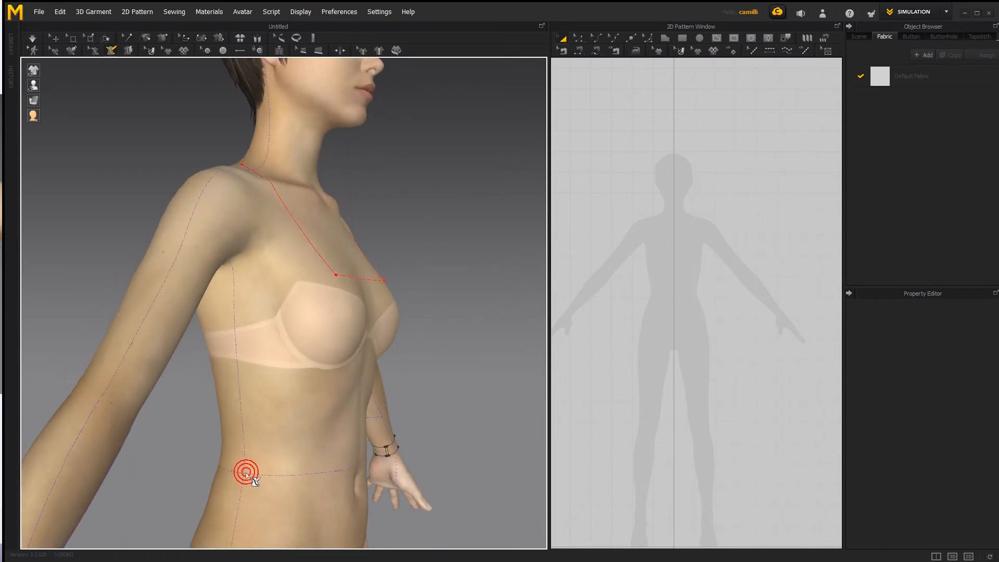
- Draw the waistline and the second underarm curve, then reshape the underarm points near the chest
{"action": "left_click", "coordinate": [244, 475]}
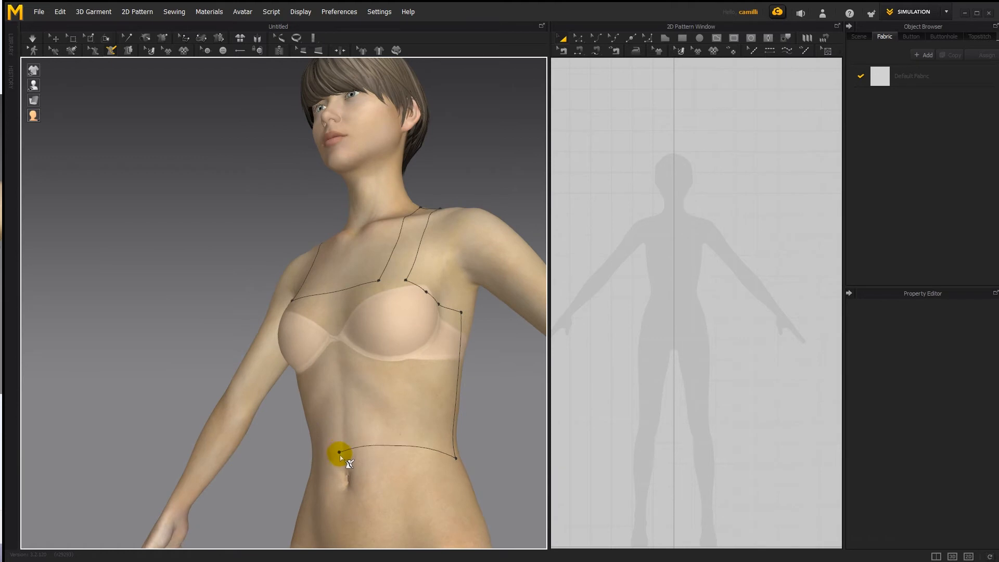
{"action": "left_click_drag", "start_coordinate": [339, 453], "coordinate": [312, 448]}
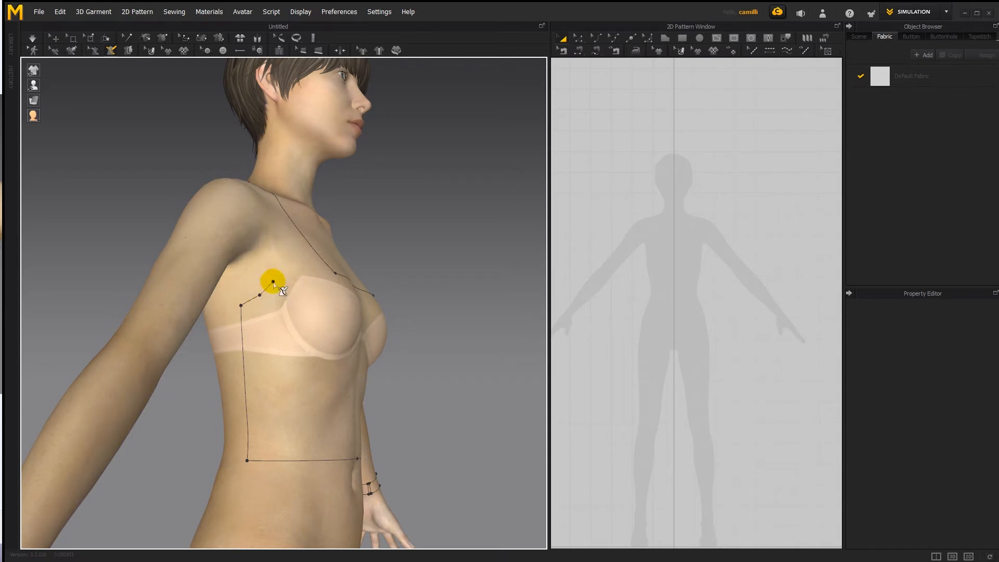
{"action": "left_click_drag", "start_coordinate": [273, 282], "coordinate": [206, 292]}
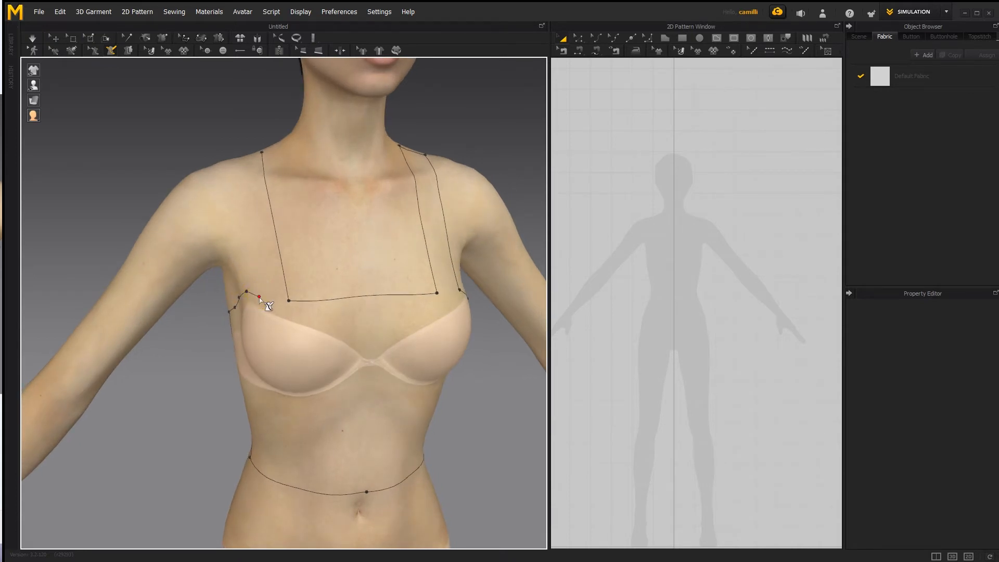
{"action": "left_click_drag", "start_coordinate": [267, 305], "coordinate": [247, 177]}
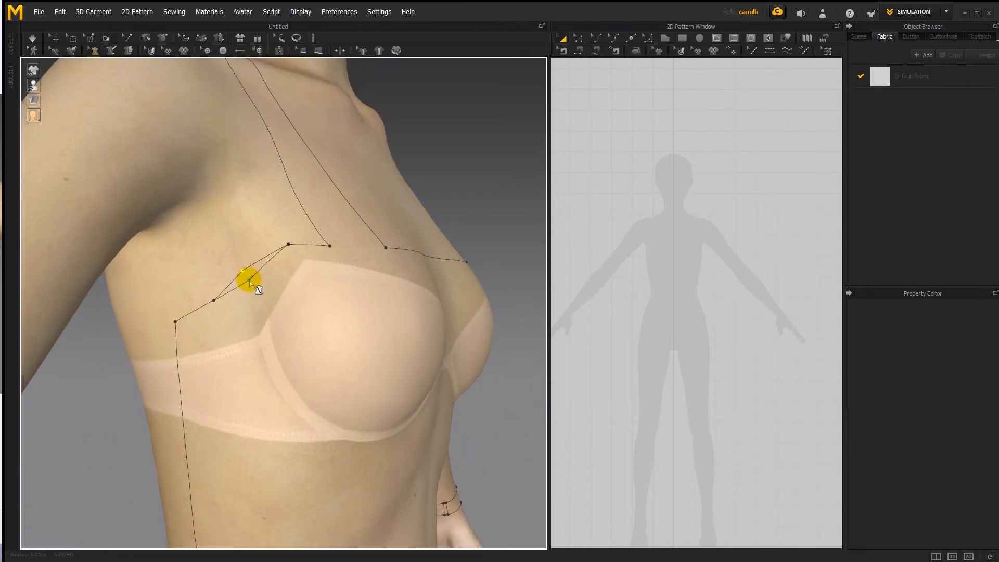
{"action": "left_click_drag", "start_coordinate": [249, 281], "coordinate": [294, 262]}
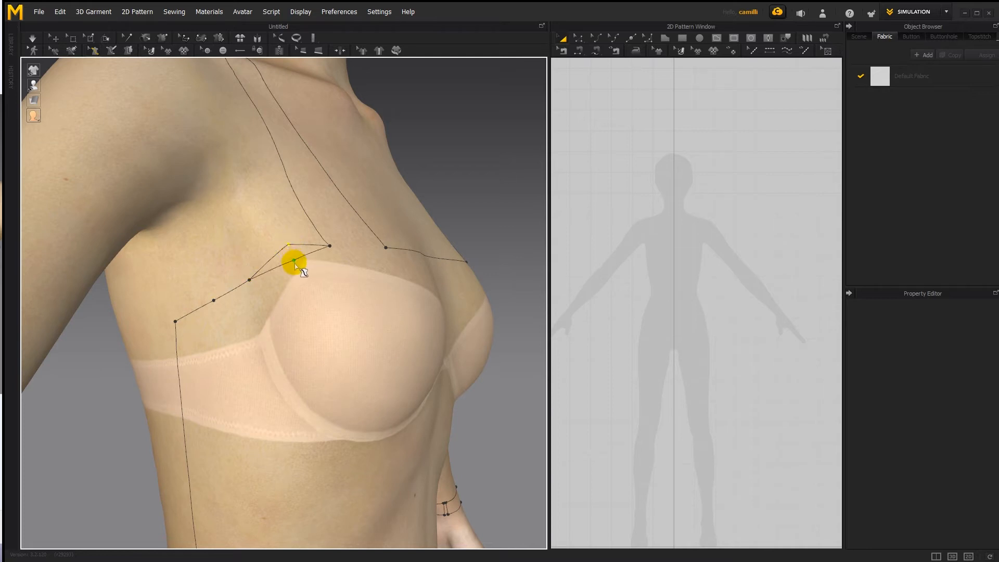
{"action": "left_click_drag", "start_coordinate": [295, 262], "coordinate": [219, 300]}
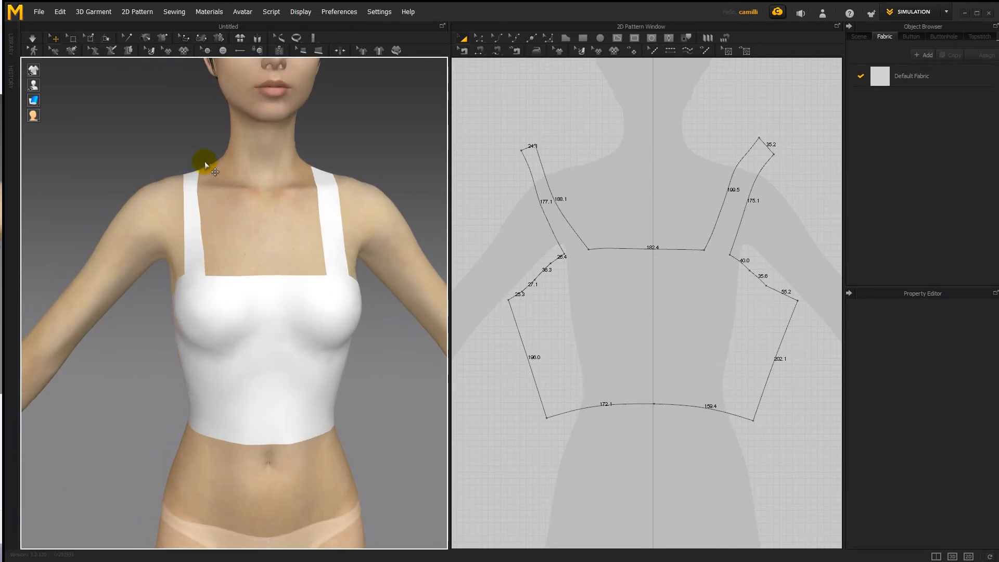
{"action": "mouse_move", "coordinate": [209, 291]}
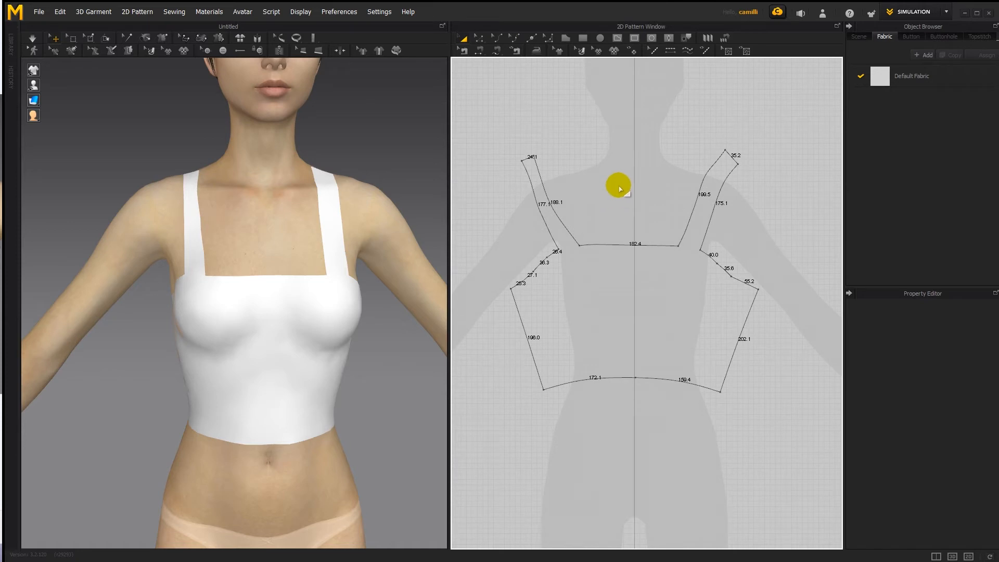
{"action": "mouse_move", "coordinate": [615, 194]}
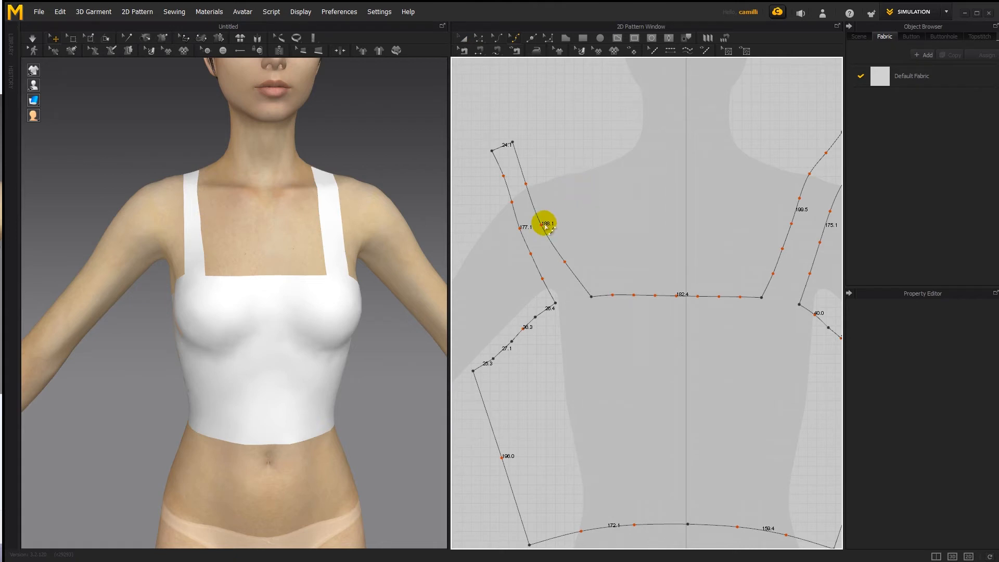
- Select the left strap's inner edge on the flattened top pattern
{"action": "left_click", "coordinate": [518, 227]}
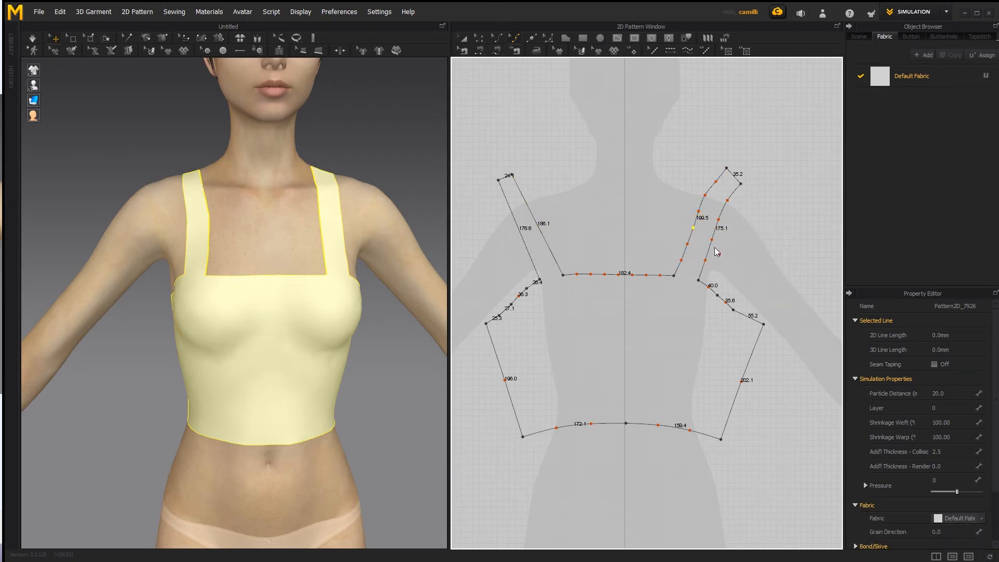
- Select the strap edges and move the right strap corner point by 7.9 mm
{"action": "left_click", "coordinate": [712, 204]}
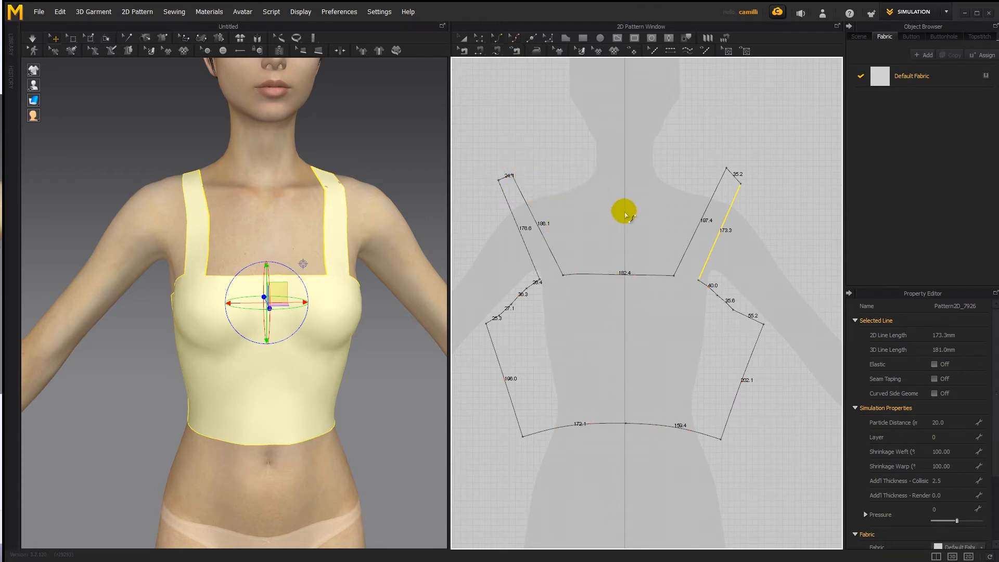
{"action": "mouse_move", "coordinate": [502, 178]}
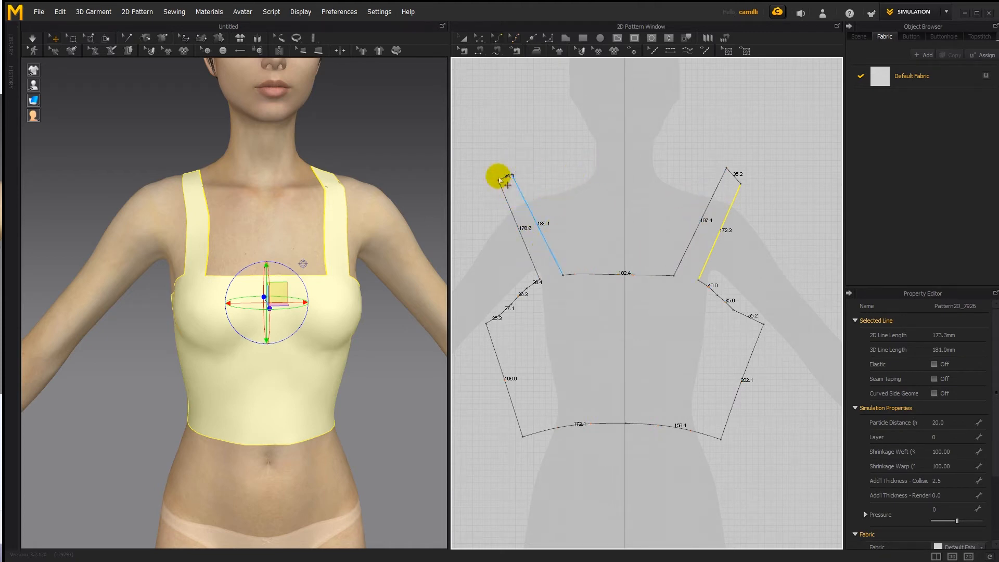
{"action": "left_click", "coordinate": [739, 181]}
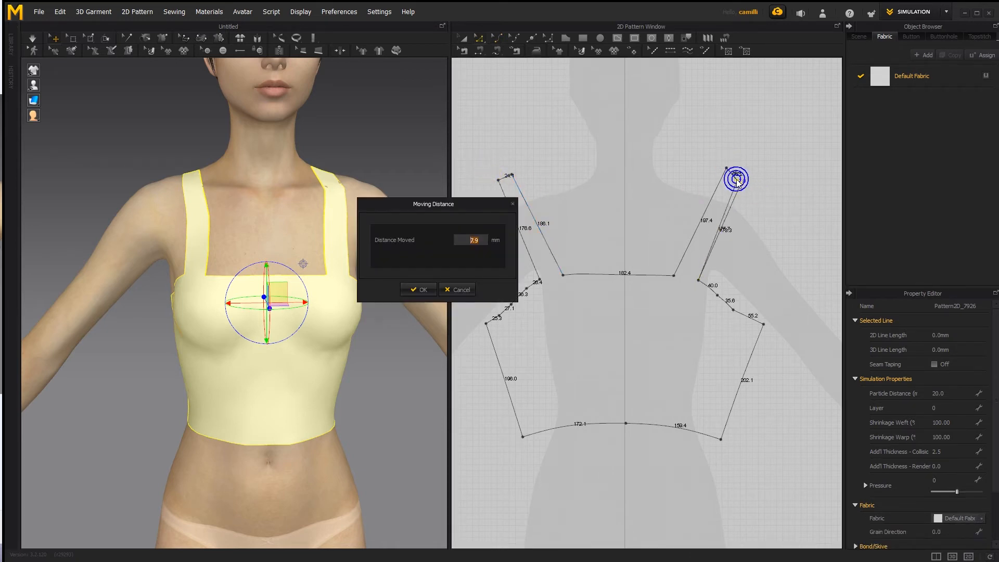
{"action": "left_click_drag", "start_coordinate": [433, 204], "coordinate": [459, 218]}
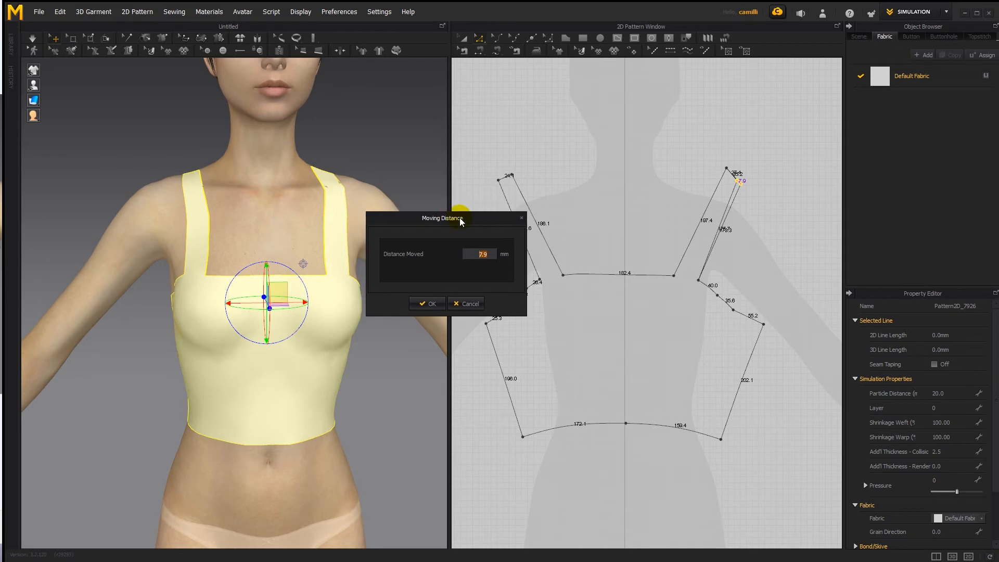
{"action": "left_click", "coordinate": [427, 303]}
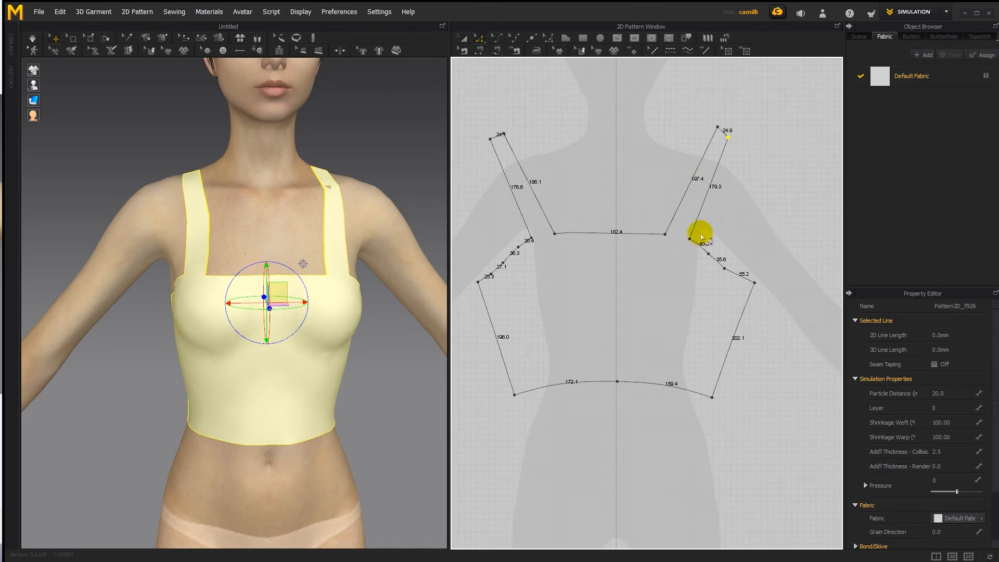
{"action": "mouse_move", "coordinate": [606, 495]}
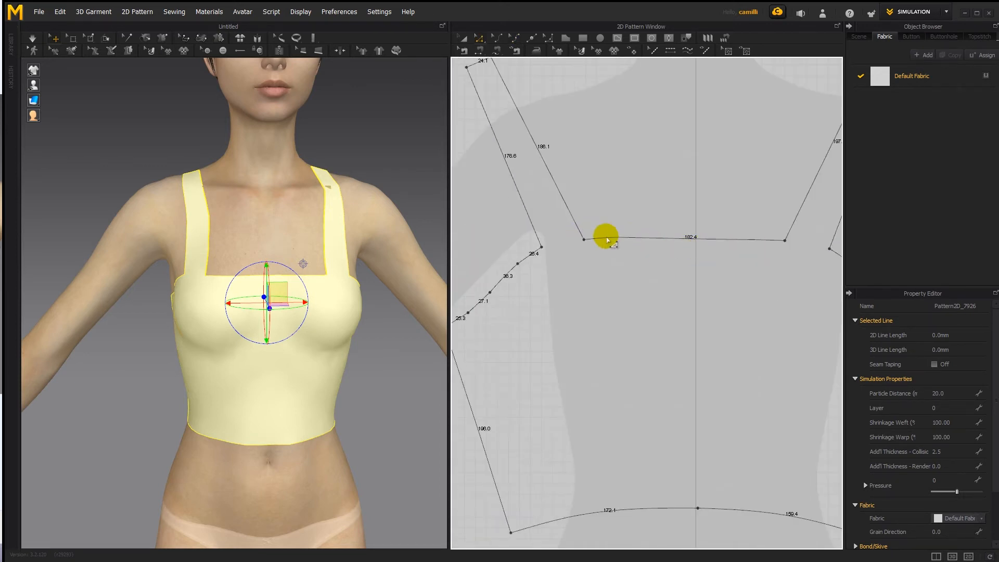
- Delete all curve points from the front neckline to make it straight
{"action": "right_click", "coordinate": [603, 239]}
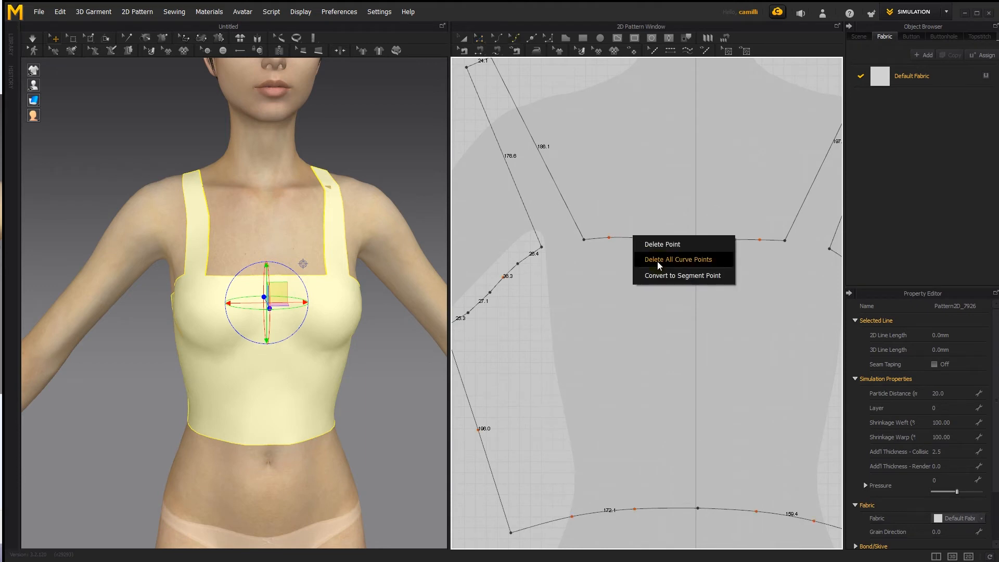
{"action": "left_click", "coordinate": [678, 259]}
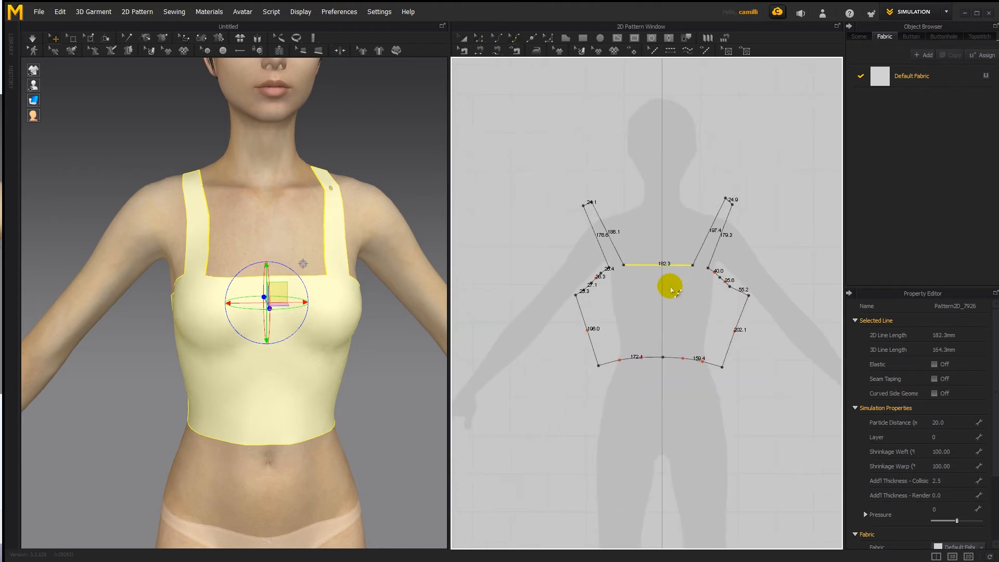
{"action": "mouse_move", "coordinate": [577, 189]}
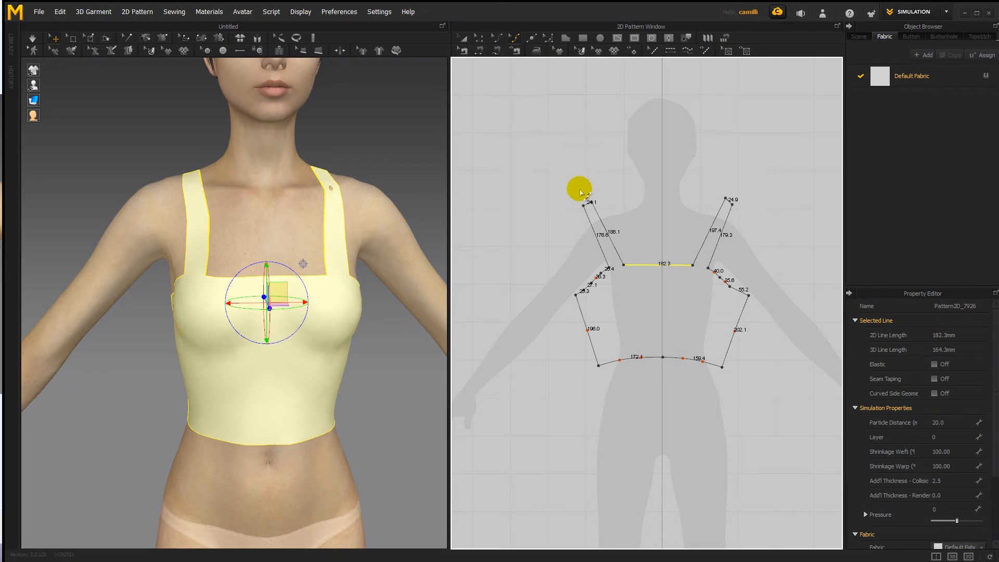
{"action": "mouse_move", "coordinate": [639, 200]}
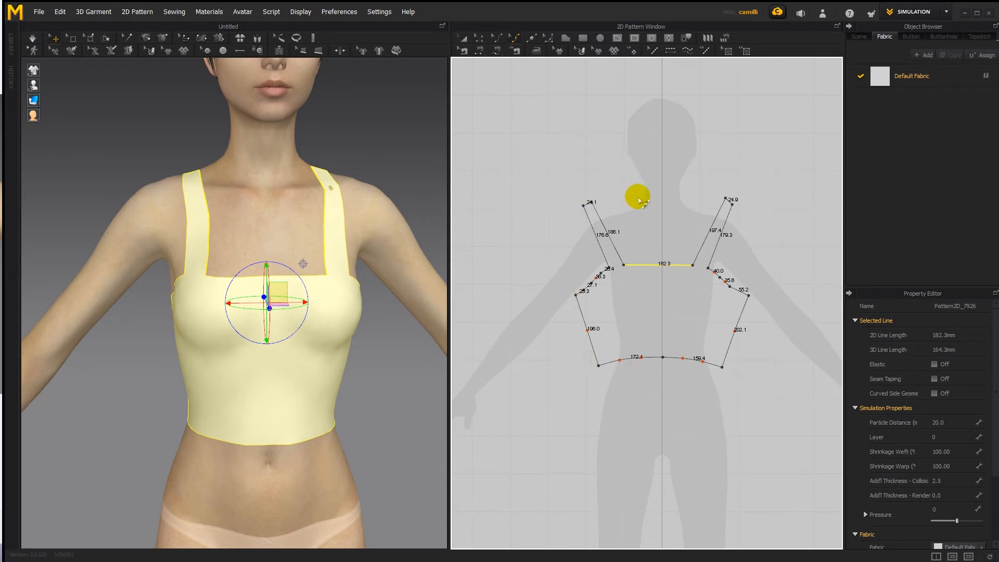
{"action": "left_click_drag", "start_coordinate": [637, 197], "coordinate": [618, 341]}
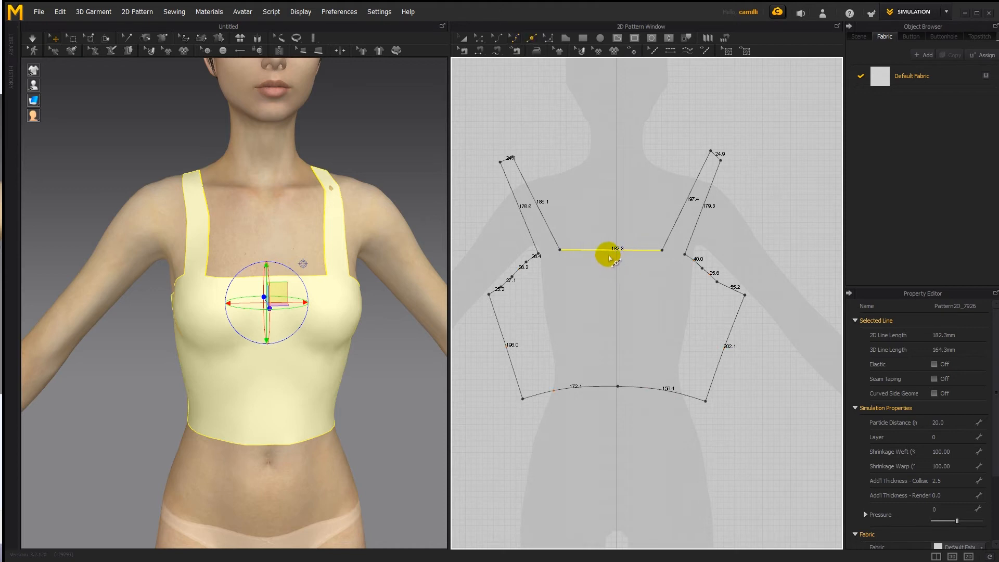
- Split the neckline into two equal lines at centre front and cut the pattern down to the hem
{"action": "left_click", "coordinate": [613, 248]}
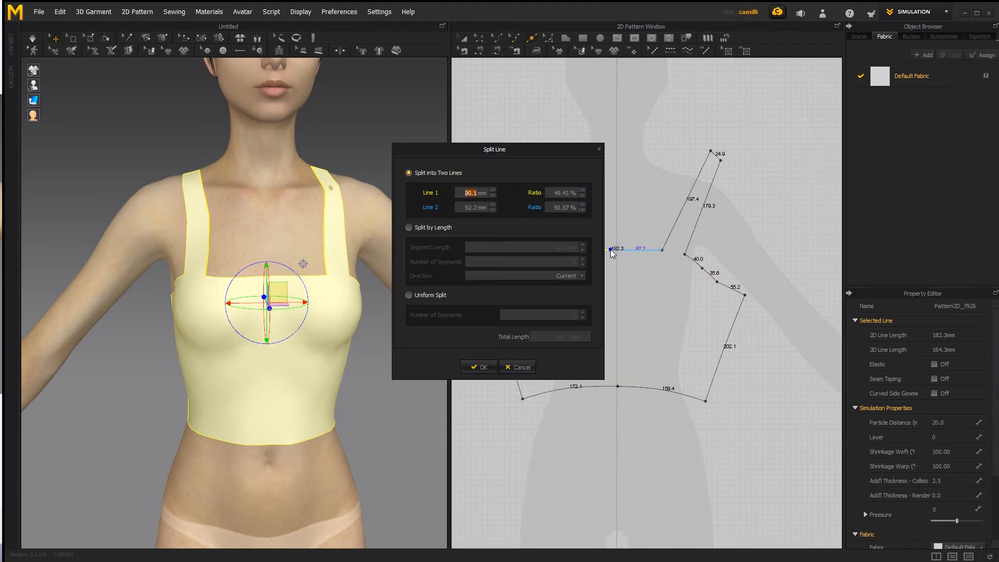
{"action": "left_click", "coordinate": [563, 193]}
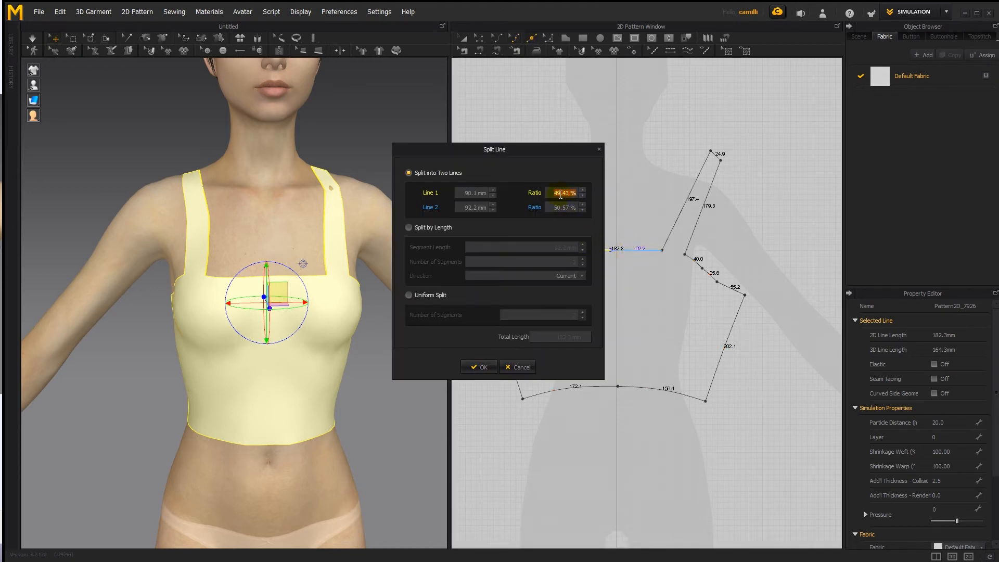
{"action": "left_click", "coordinate": [478, 367]}
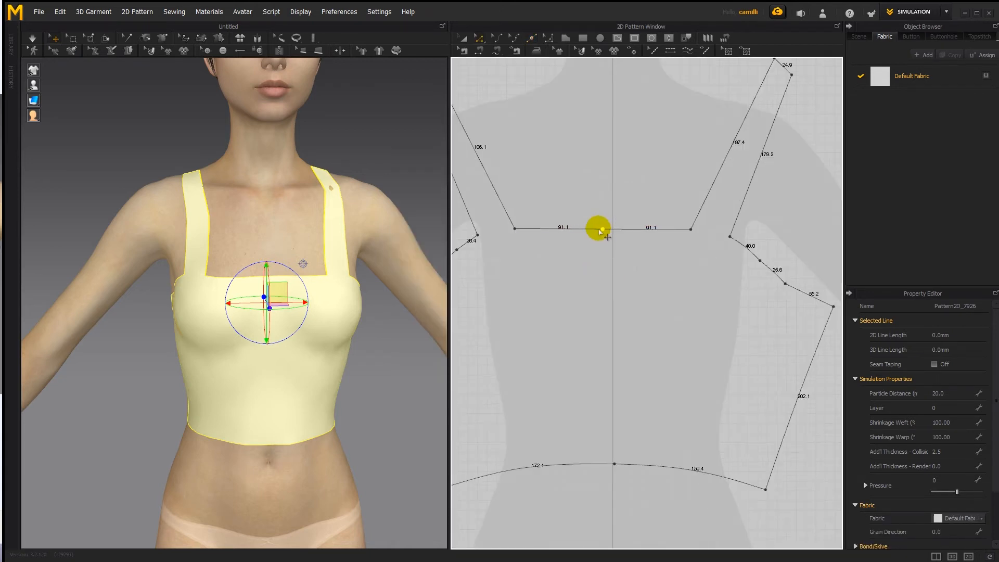
{"action": "left_click_drag", "start_coordinate": [597, 228], "coordinate": [613, 228]}
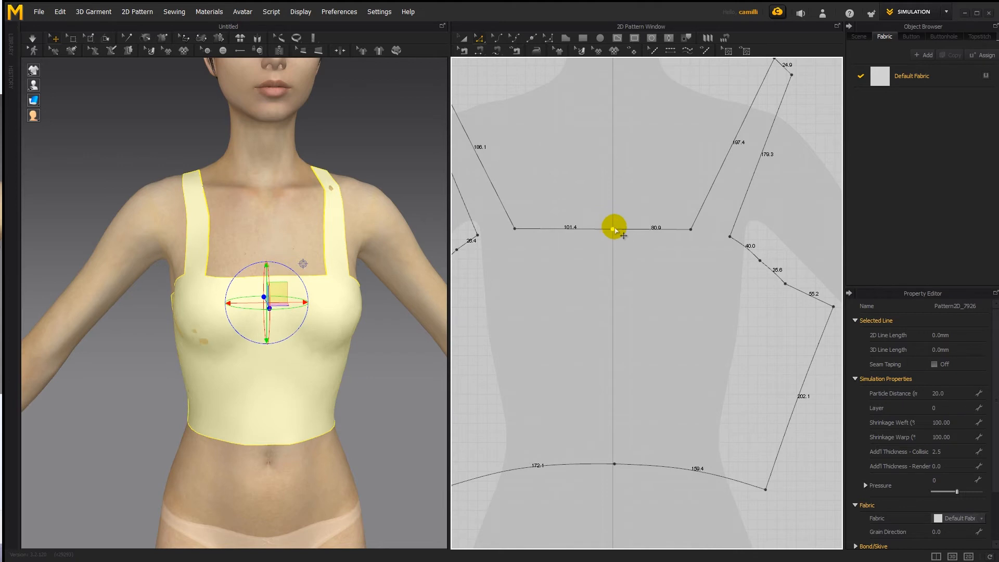
{"action": "left_click_drag", "start_coordinate": [614, 231], "coordinate": [614, 462]}
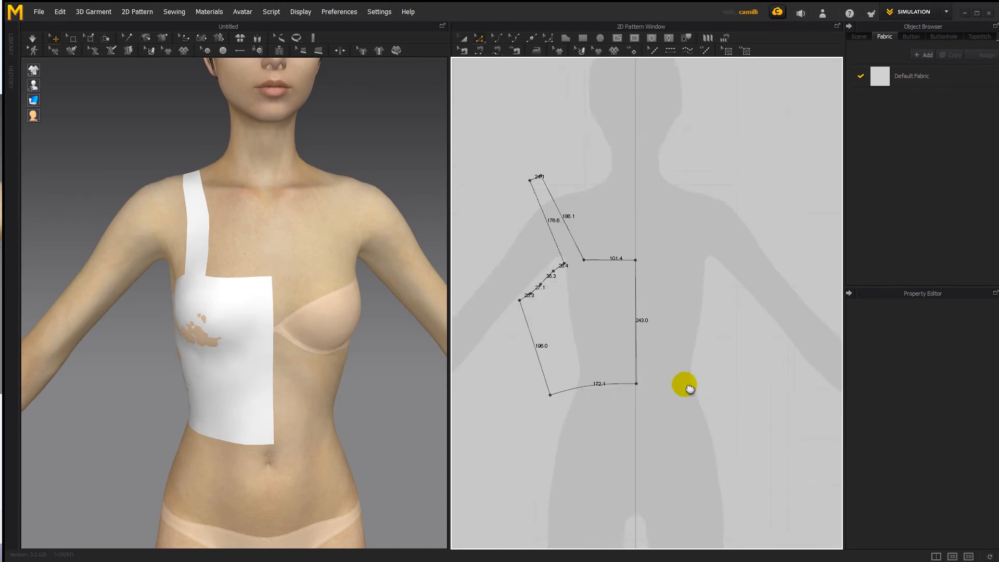
- Clone the half front pattern as a linked symmetric pattern via its context menu
{"action": "left_click", "coordinate": [595, 300]}
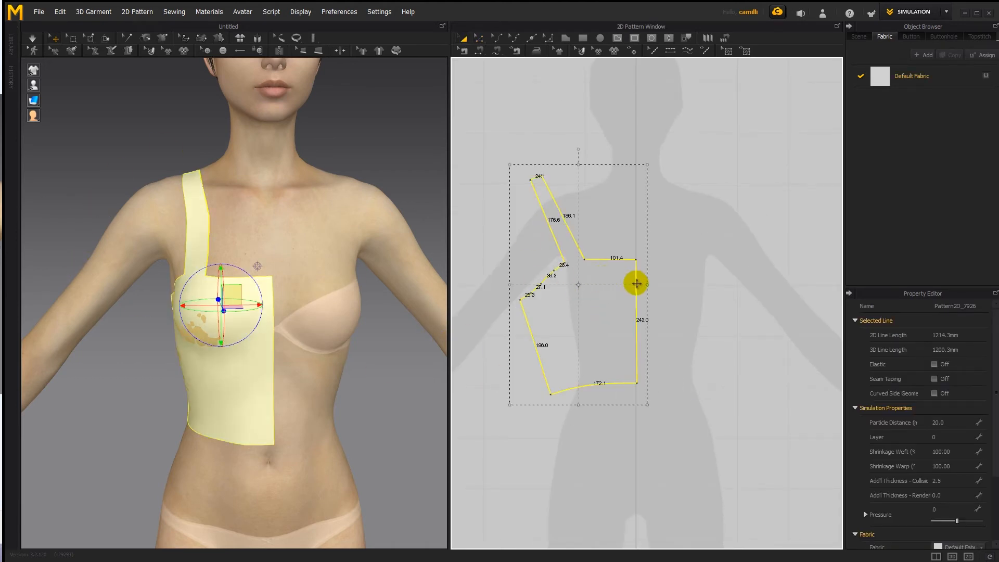
{"action": "right_click", "coordinate": [635, 280]}
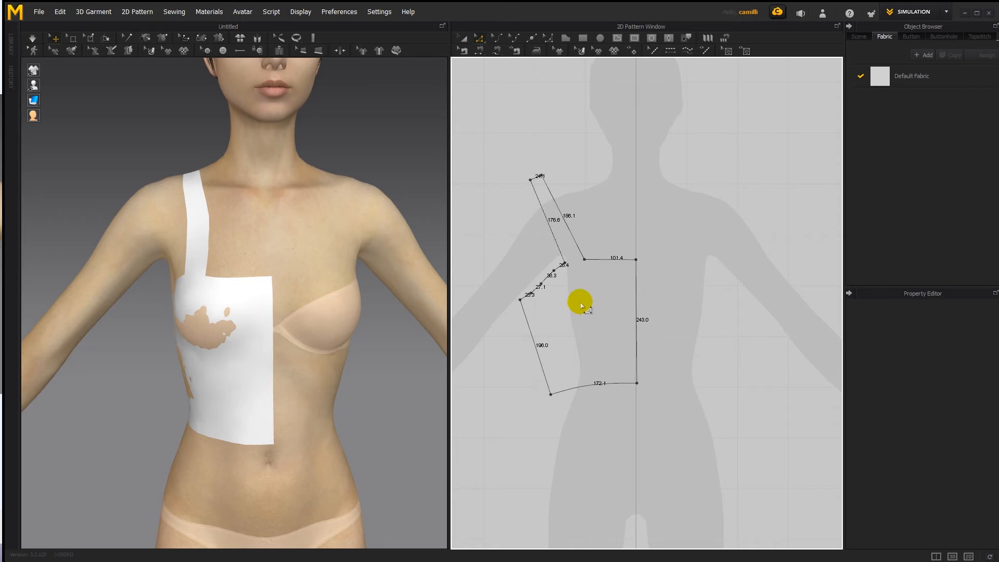
{"action": "right_click", "coordinate": [580, 303]}
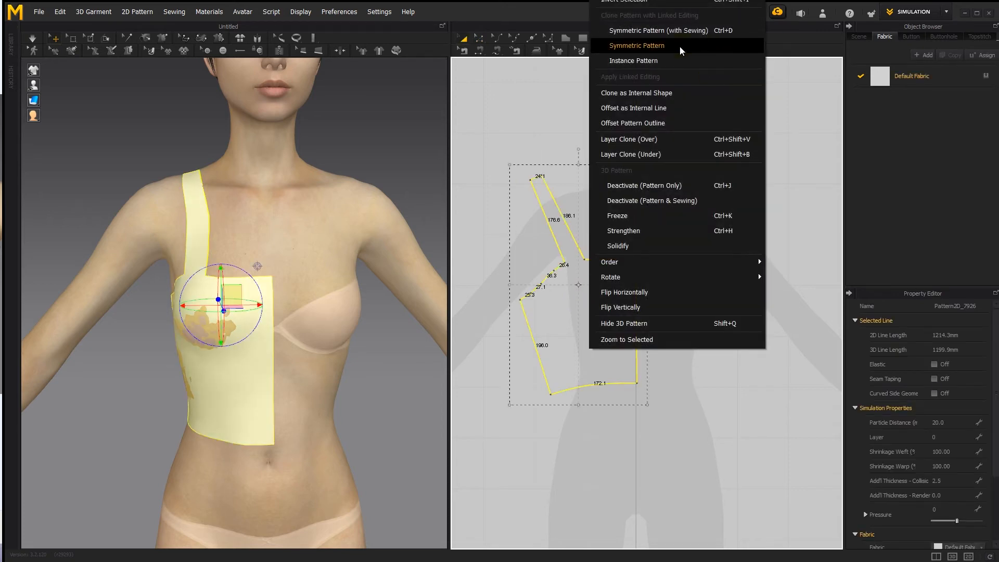
{"action": "left_click", "coordinate": [637, 45]}
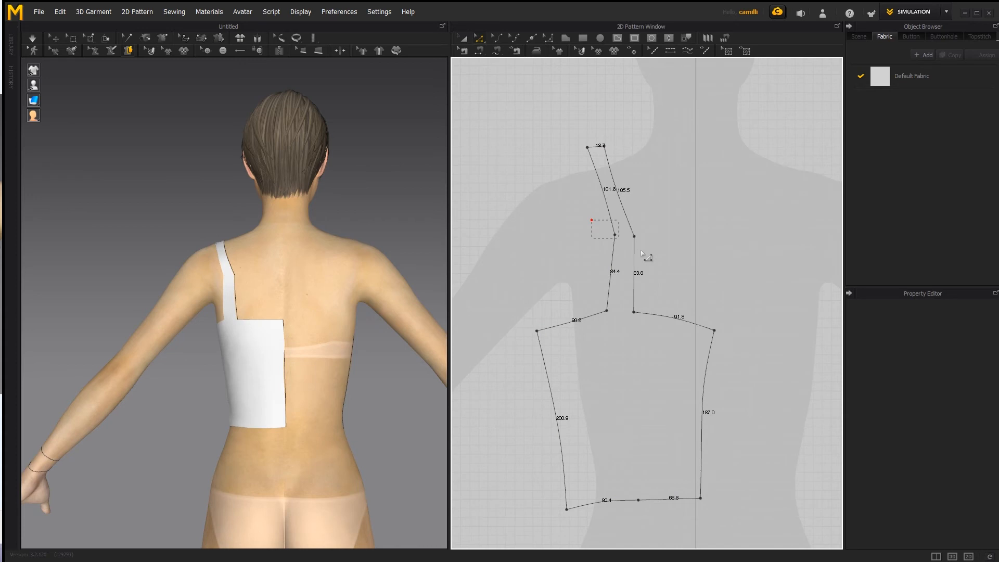
- Lengthen the centre back edge toward the strap, then turn the avatar to view the draped front
{"action": "left_click", "coordinate": [614, 234]}
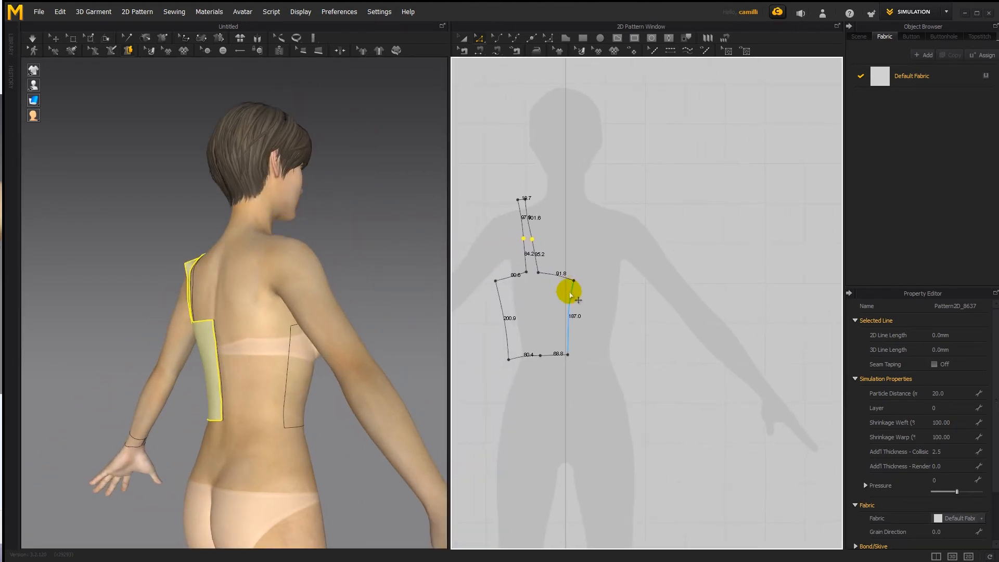
{"action": "left_click", "coordinate": [582, 271]}
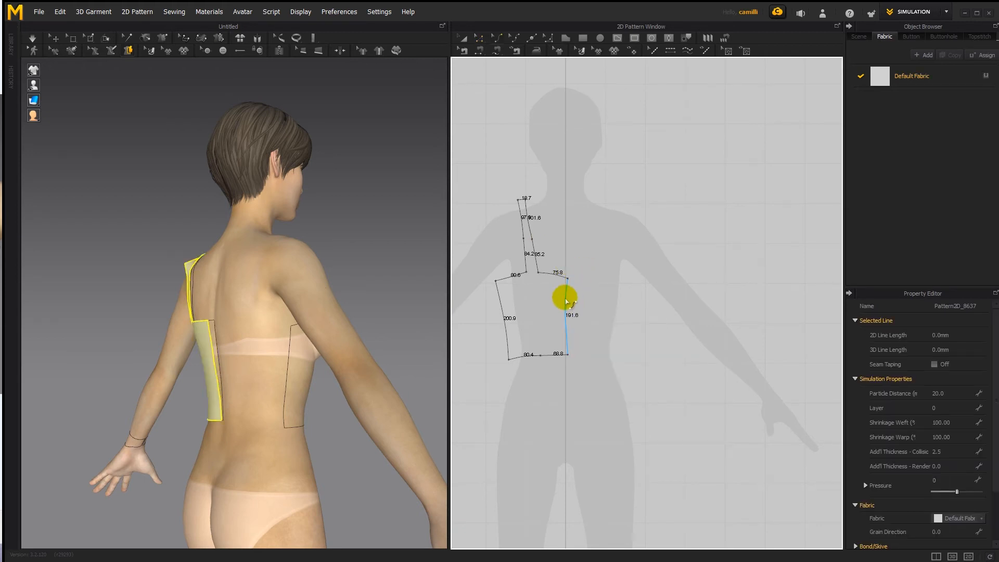
{"action": "right_click", "coordinate": [567, 299]}
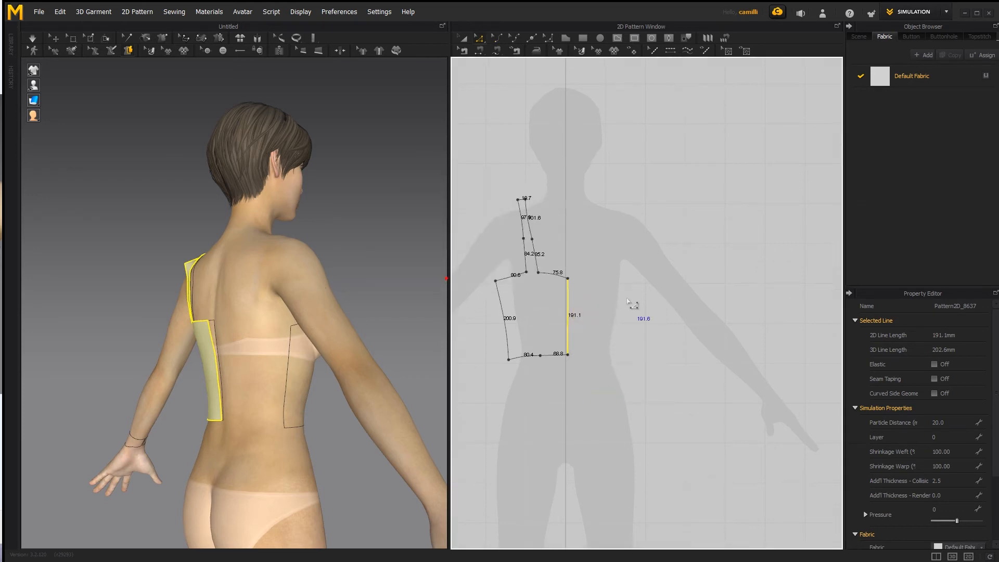
{"action": "right_click", "coordinate": [632, 314]}
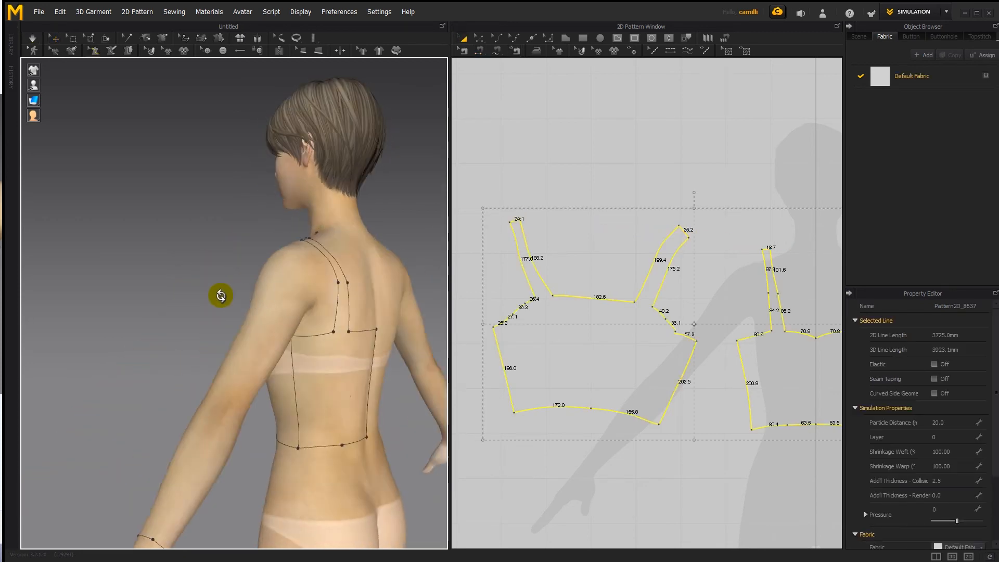
{"action": "left_click_drag", "start_coordinate": [221, 294], "coordinate": [406, 302]}
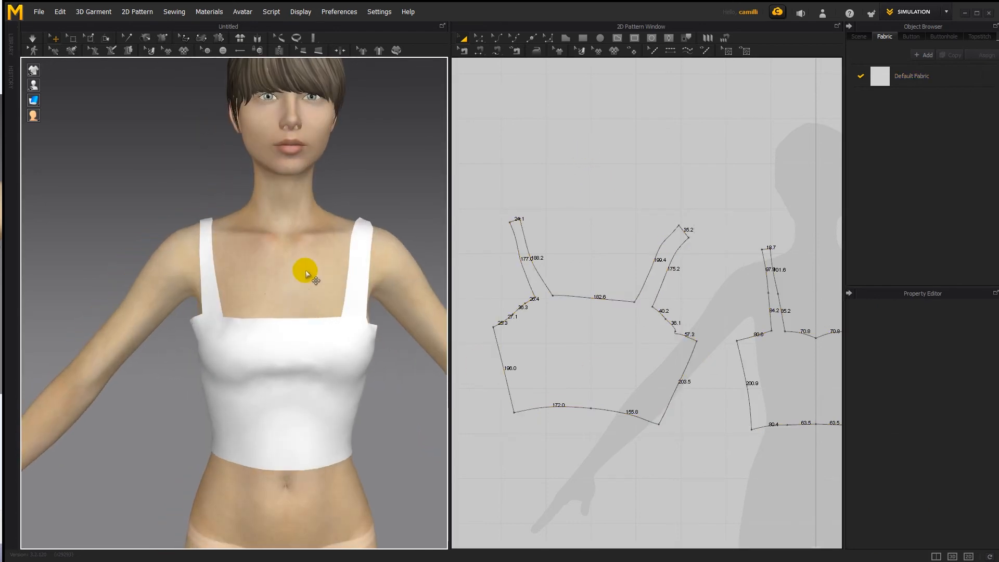
- Select the front piece and start 3D Segment Sewing to stitch back edges to the front
{"action": "left_click", "coordinate": [106, 51]}
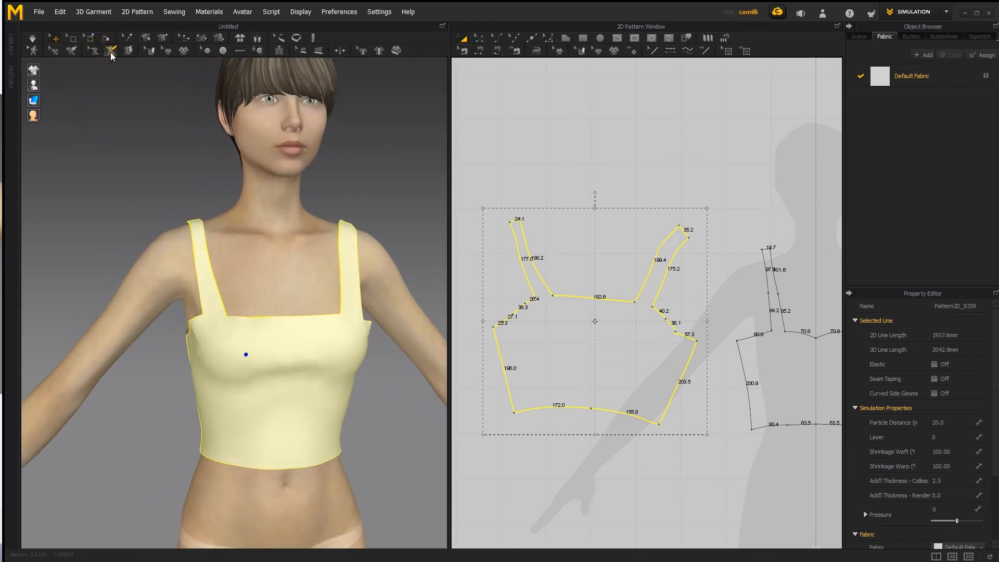
{"action": "left_click", "coordinate": [111, 50]}
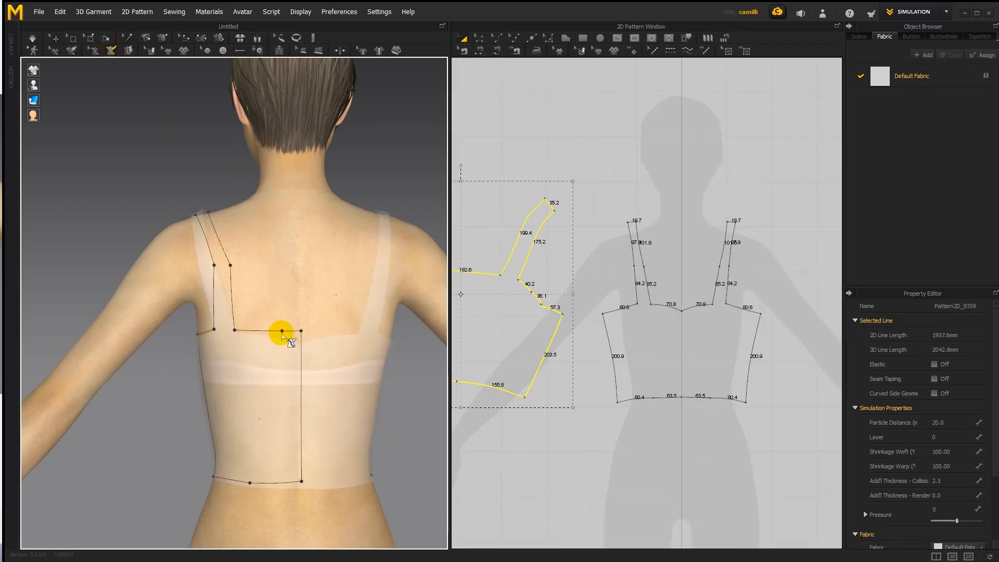
{"action": "mouse_move", "coordinate": [213, 370]}
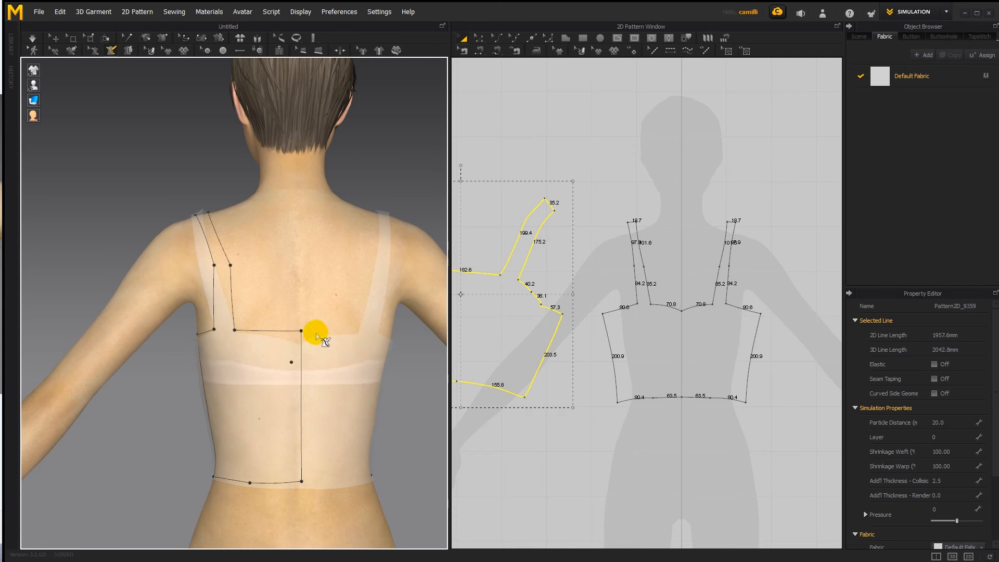
{"action": "mouse_move", "coordinate": [322, 243]}
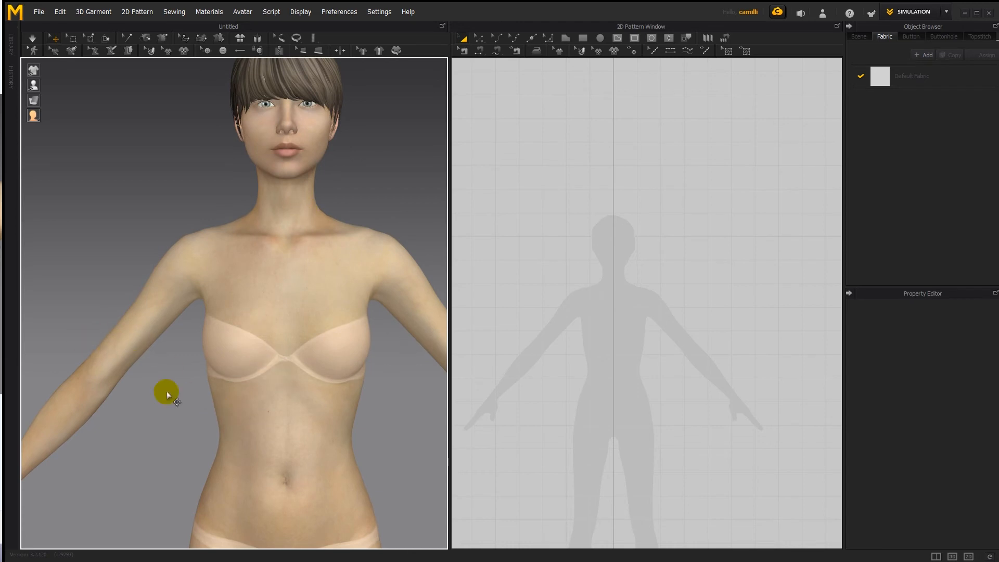
{"action": "mouse_move", "coordinate": [581, 304]}
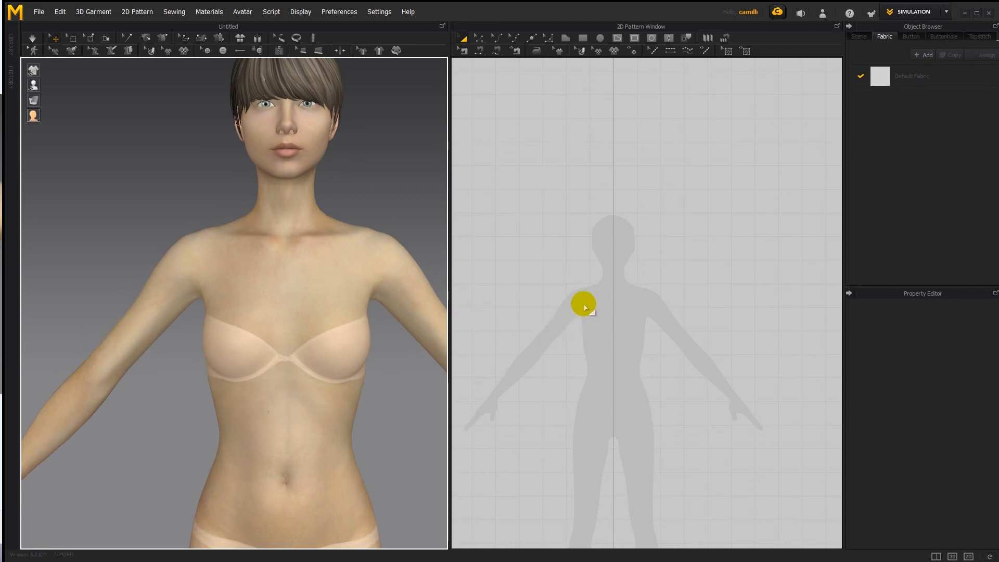
- Draw a rectangular panel over the torso and create its Symmetric Pattern (with Sewing) copy
{"action": "left_click_drag", "start_coordinate": [582, 300], "coordinate": [611, 376]}
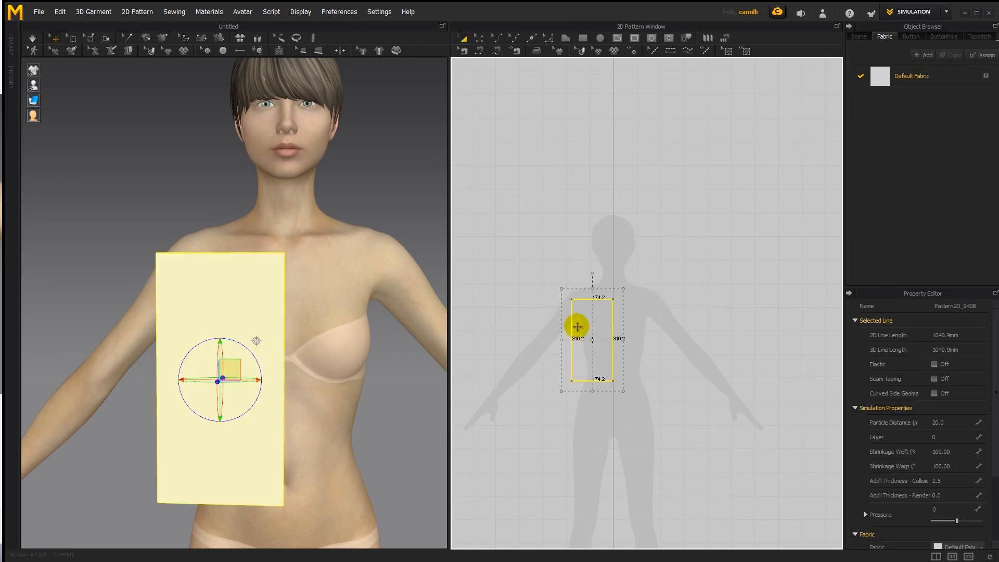
{"action": "right_click", "coordinate": [578, 326]}
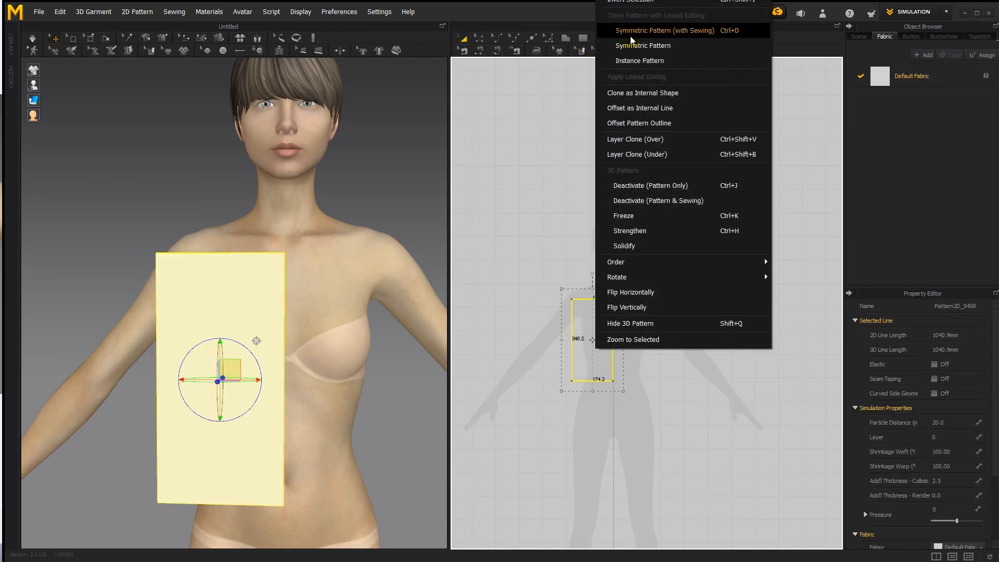
{"action": "left_click", "coordinate": [665, 30]}
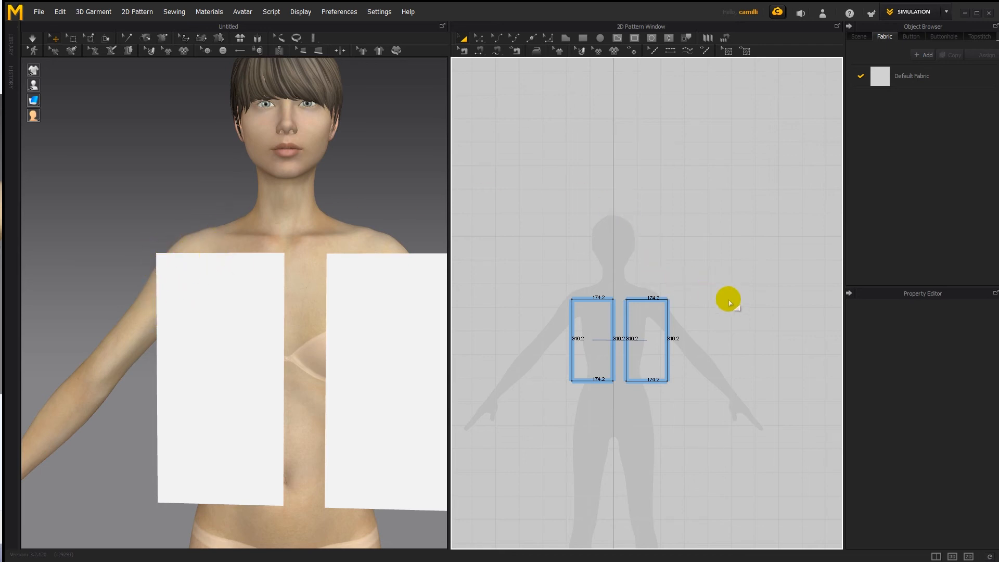
{"action": "mouse_move", "coordinate": [560, 243]}
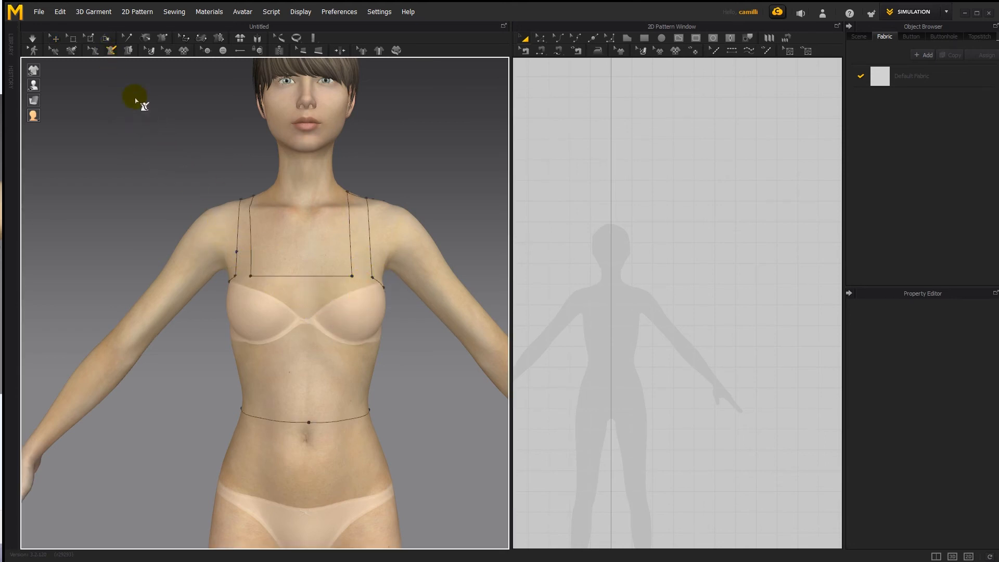
- Remove the existing strap and waist avatar lines from the avatar
{"action": "left_click", "coordinate": [251, 263]}
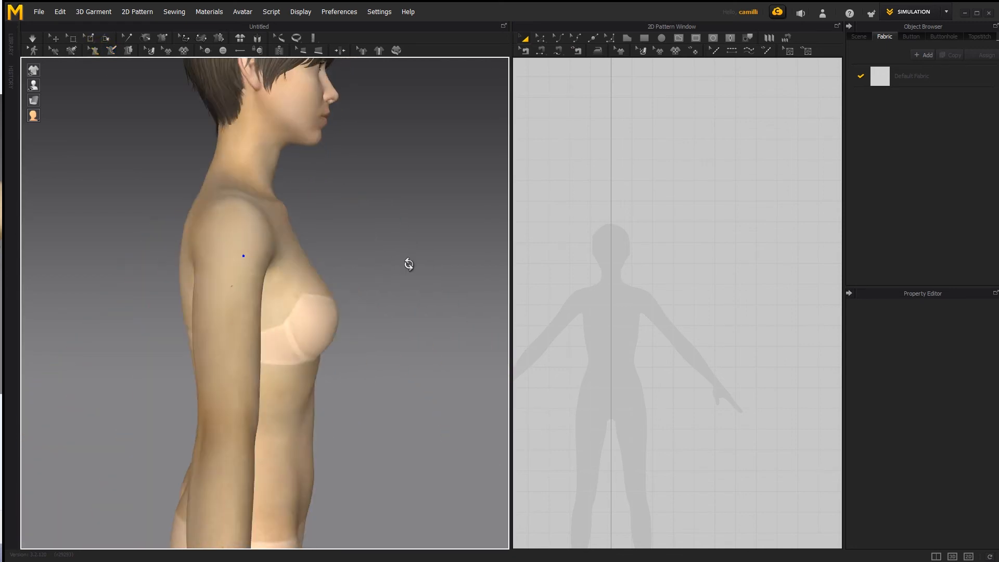
{"action": "right_click", "coordinate": [334, 294]}
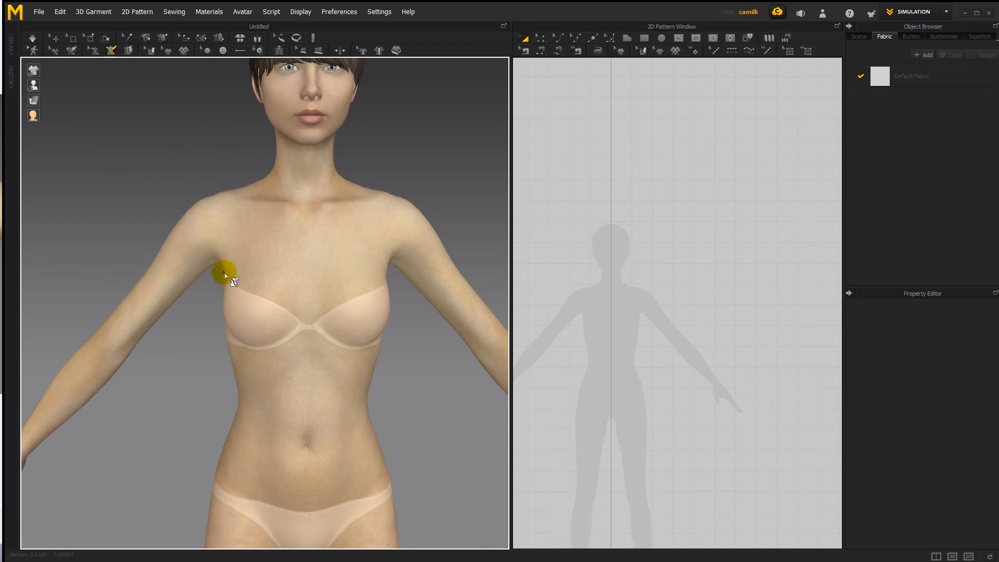
- Trace a new avatar line from the underarm across the bust to centre front and down to the waist
{"action": "left_click_drag", "start_coordinate": [222, 272], "coordinate": [270, 277]}
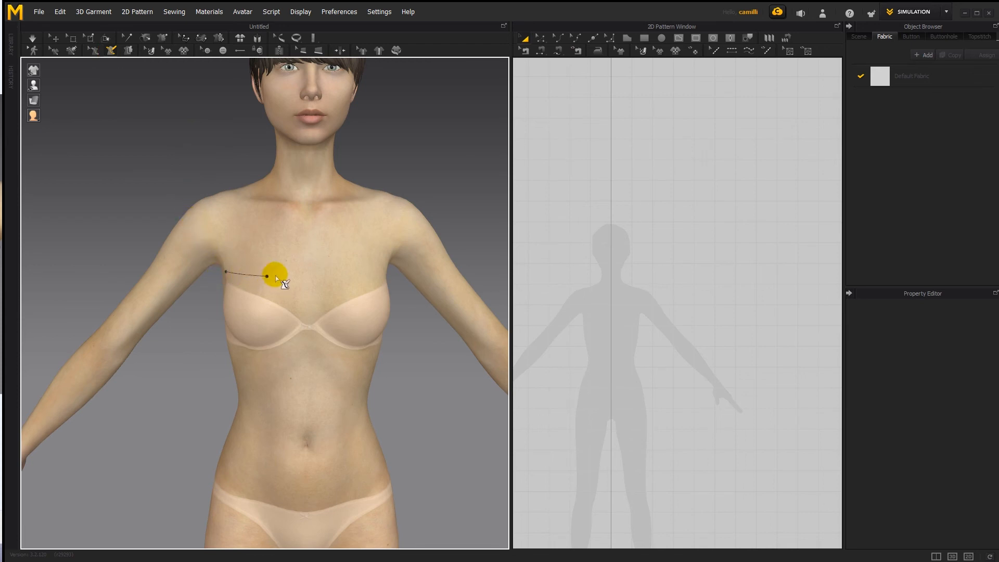
{"action": "left_click_drag", "start_coordinate": [272, 277], "coordinate": [255, 268]}
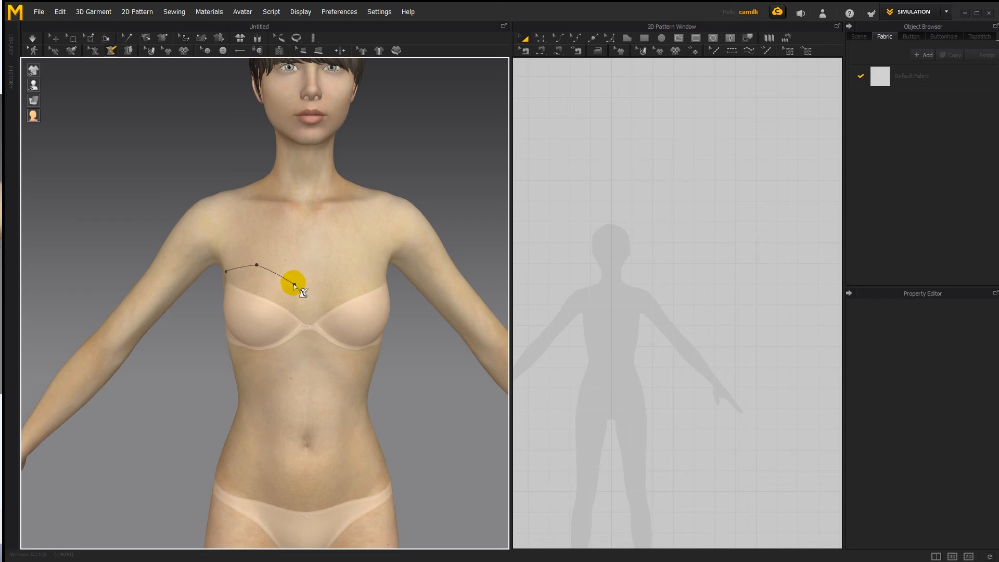
{"action": "left_click", "coordinate": [294, 284]}
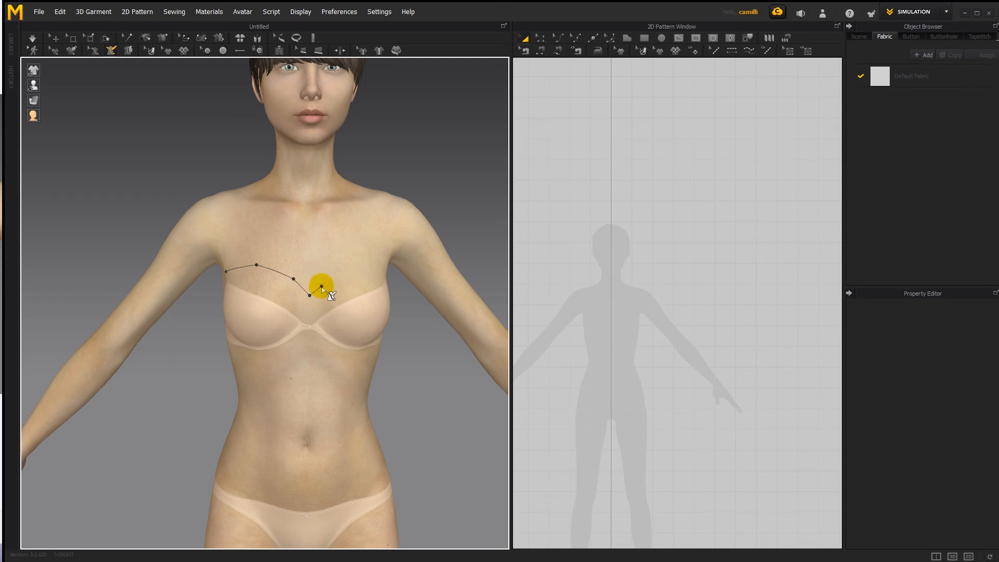
{"action": "left_click_drag", "start_coordinate": [322, 287], "coordinate": [302, 413]}
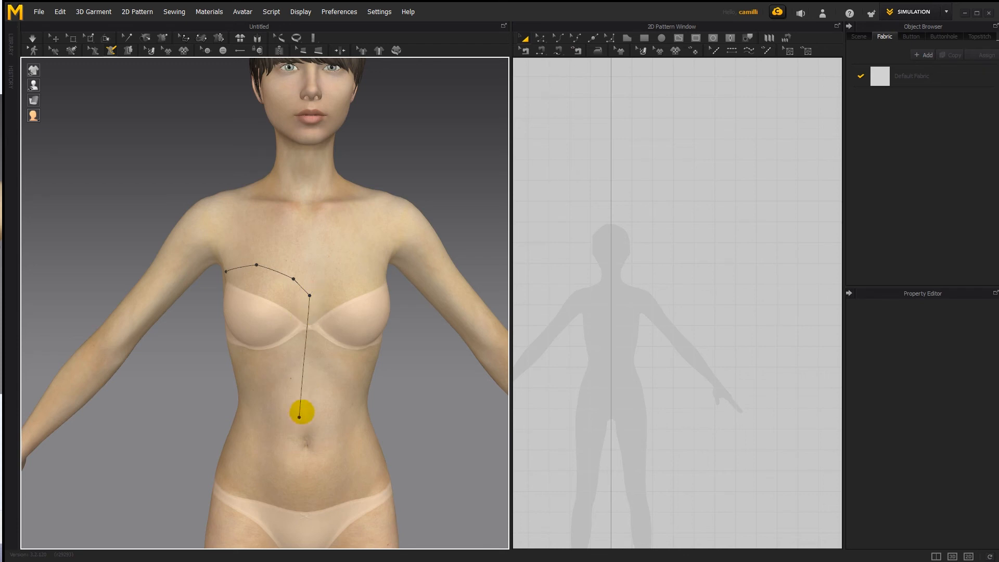
{"action": "left_click_drag", "start_coordinate": [301, 413], "coordinate": [310, 439]}
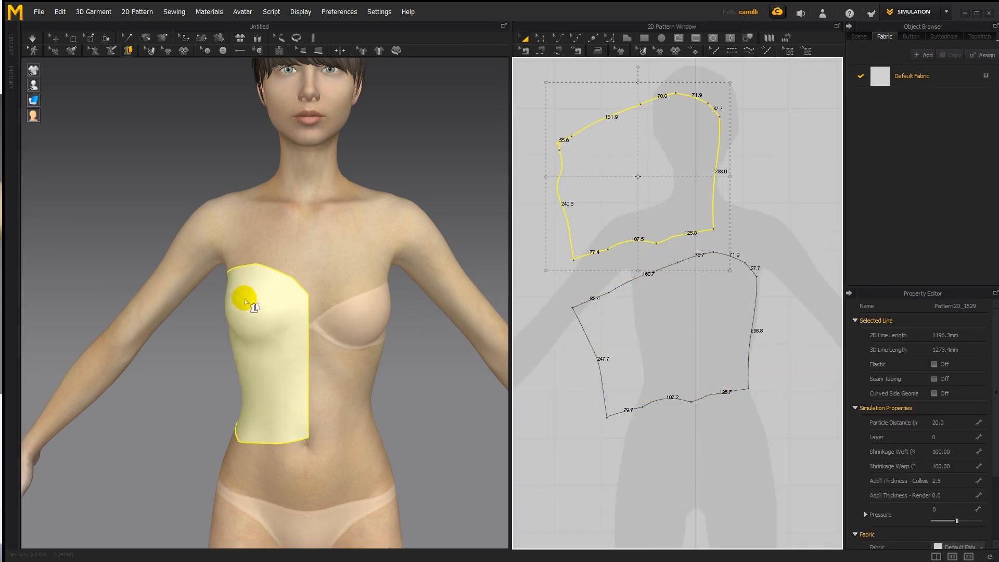
- Move the flattened half front piece onto its outline and select it for simulation
{"action": "left_click_drag", "start_coordinate": [255, 300], "coordinate": [535, 137]}
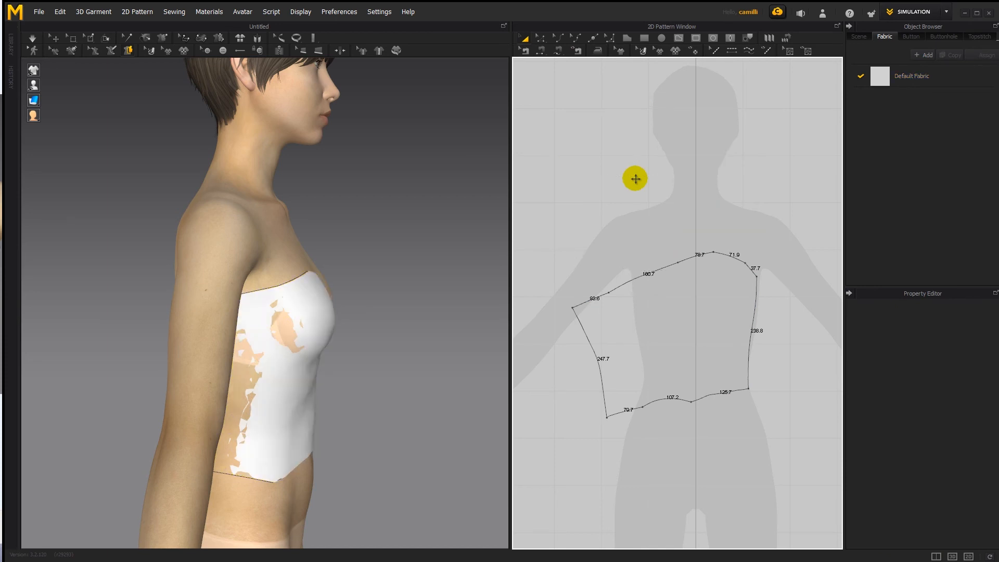
{"action": "left_click", "coordinate": [670, 319]}
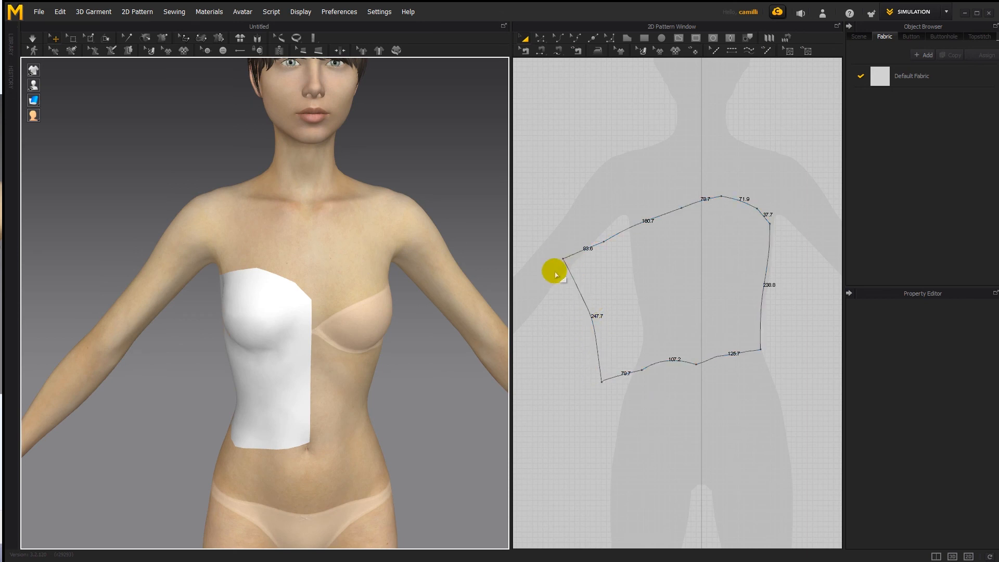
{"action": "left_click", "coordinate": [603, 326]}
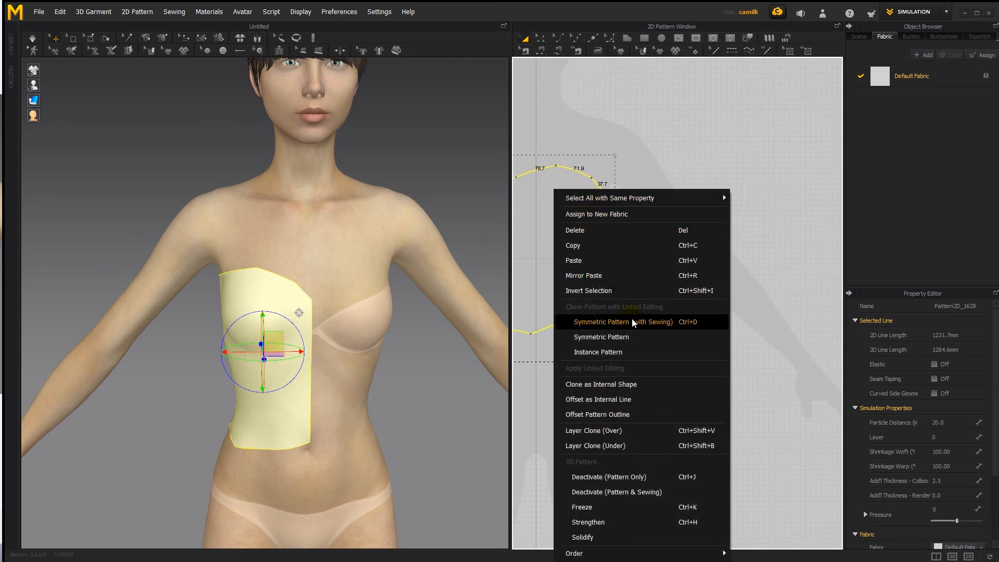
- Create a Symmetric Pattern (with Sewing) copy and place it on the avatar's left side
{"action": "left_click", "coordinate": [624, 322]}
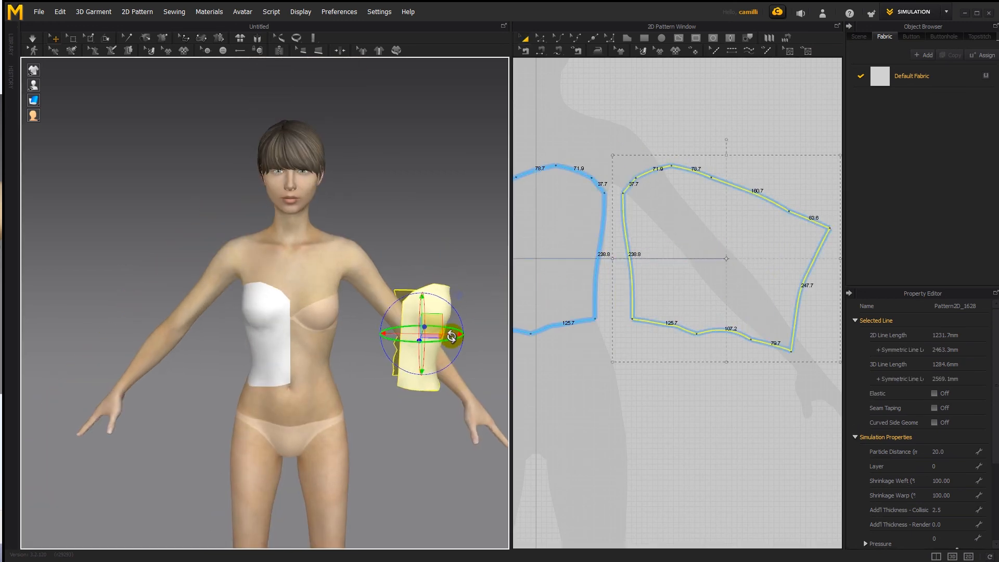
{"action": "left_click_drag", "start_coordinate": [422, 328], "coordinate": [319, 328]}
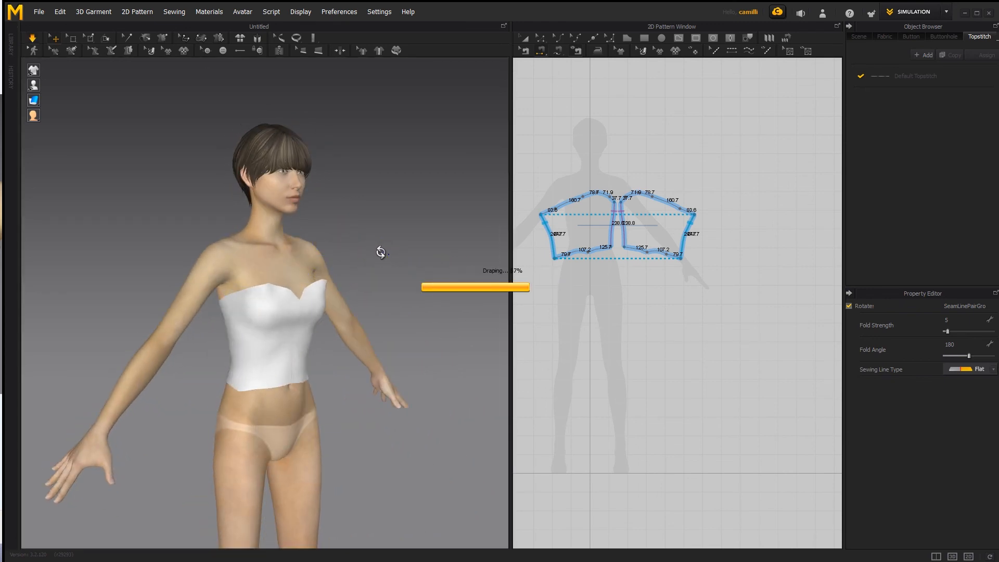
- Orbit around the simulated strapless top to inspect back, side and neckline
{"action": "left_click_drag", "start_coordinate": [381, 253], "coordinate": [135, 256]}
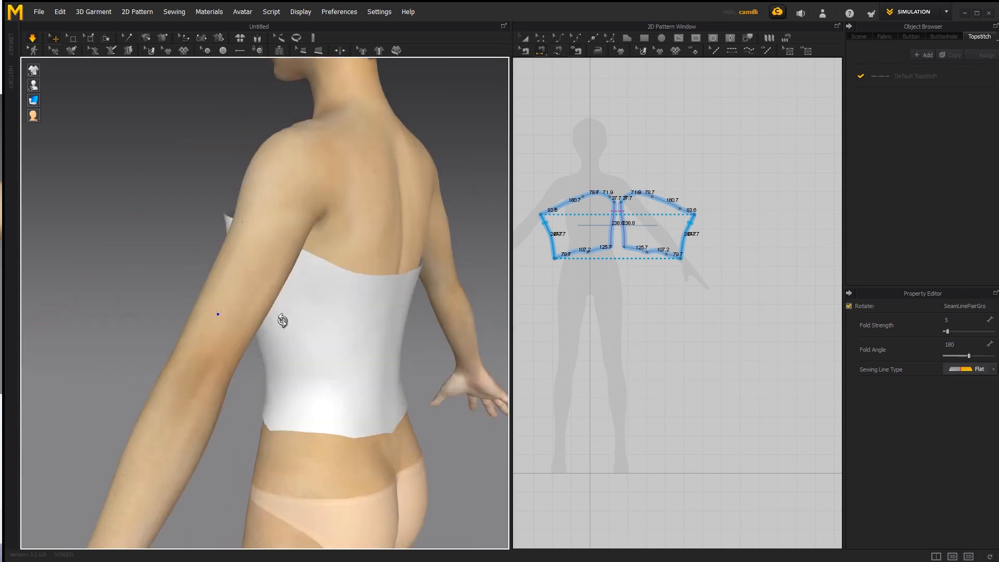
{"action": "left_click_drag", "start_coordinate": [282, 319], "coordinate": [292, 219]}
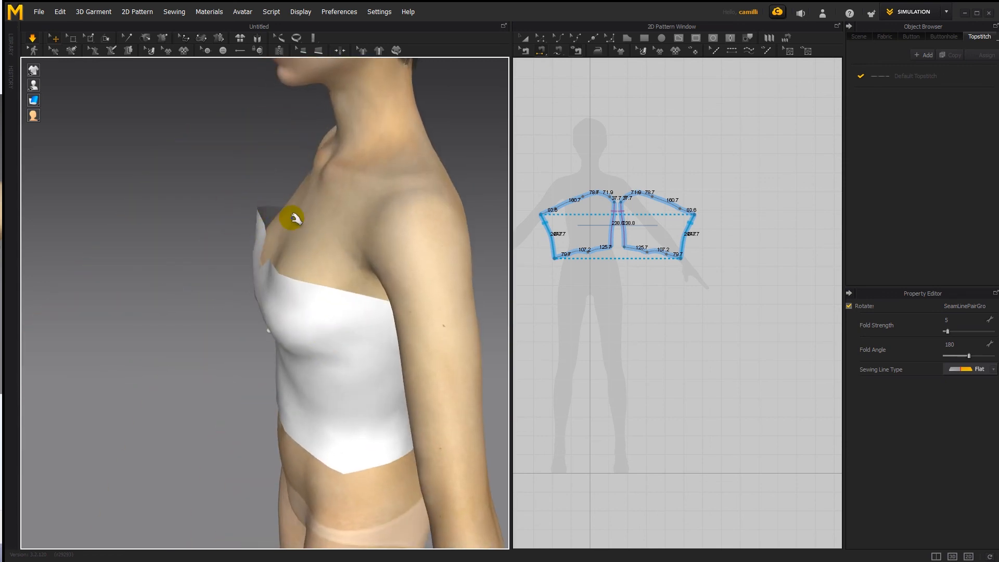
{"action": "left_click_drag", "start_coordinate": [292, 219], "coordinate": [503, 253]}
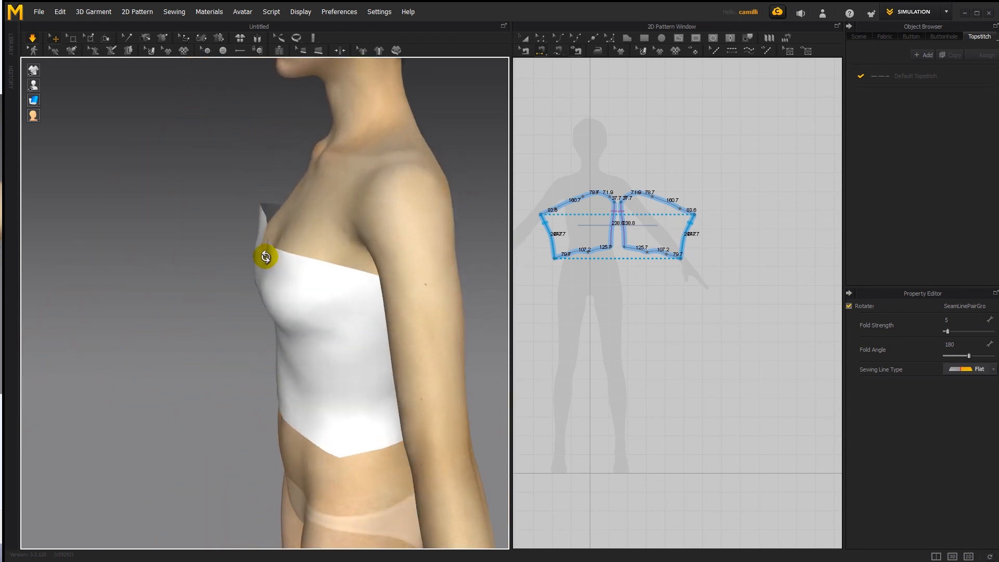
{"action": "left_click_drag", "start_coordinate": [265, 257], "coordinate": [305, 263]}
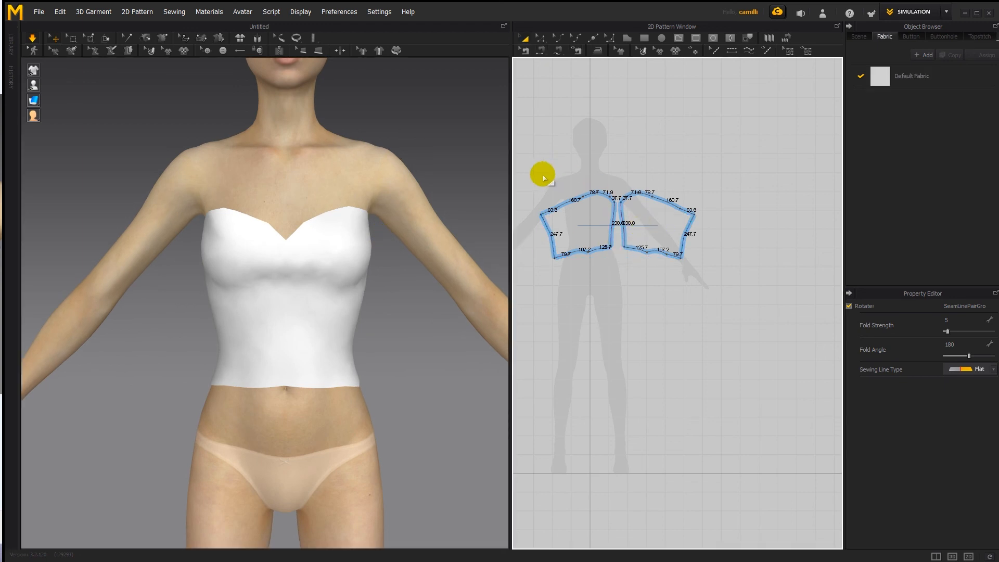
{"action": "left_click", "coordinate": [590, 229]}
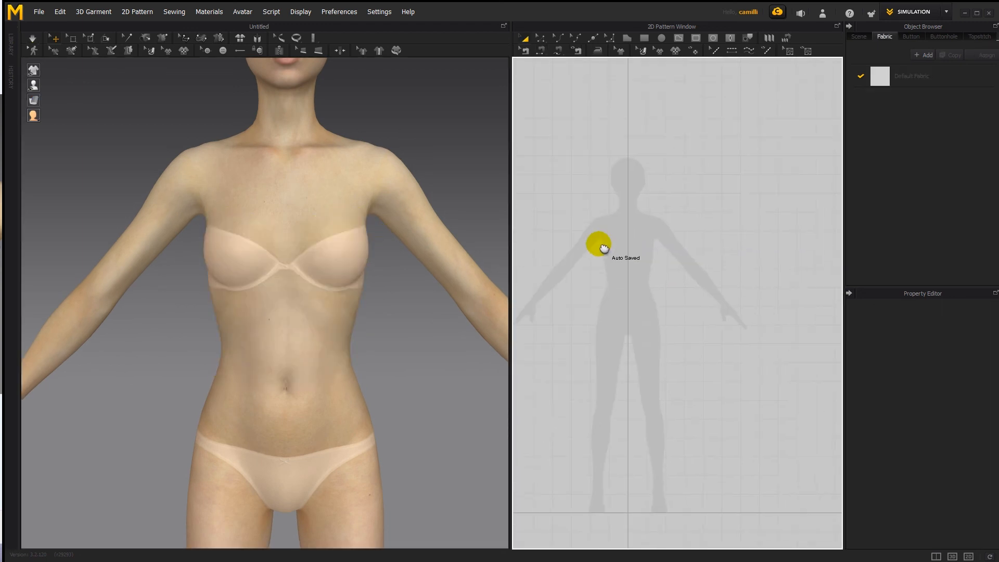
- Arrange the review image of the strapped top beside the 3D view of the corset
{"action": "left_click_drag", "start_coordinate": [529, 228], "coordinate": [625, 299]}
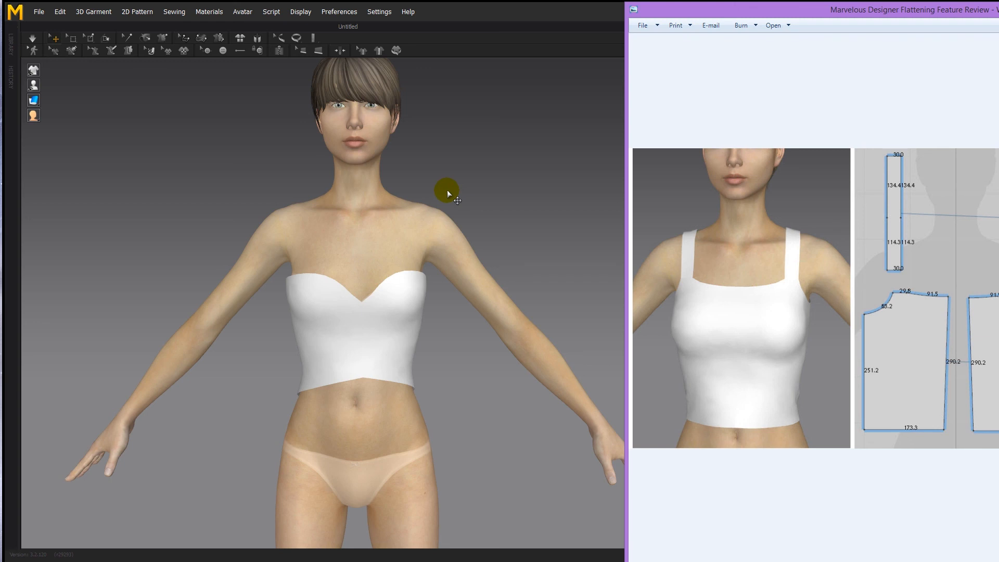
{"action": "mouse_move", "coordinate": [438, 185]}
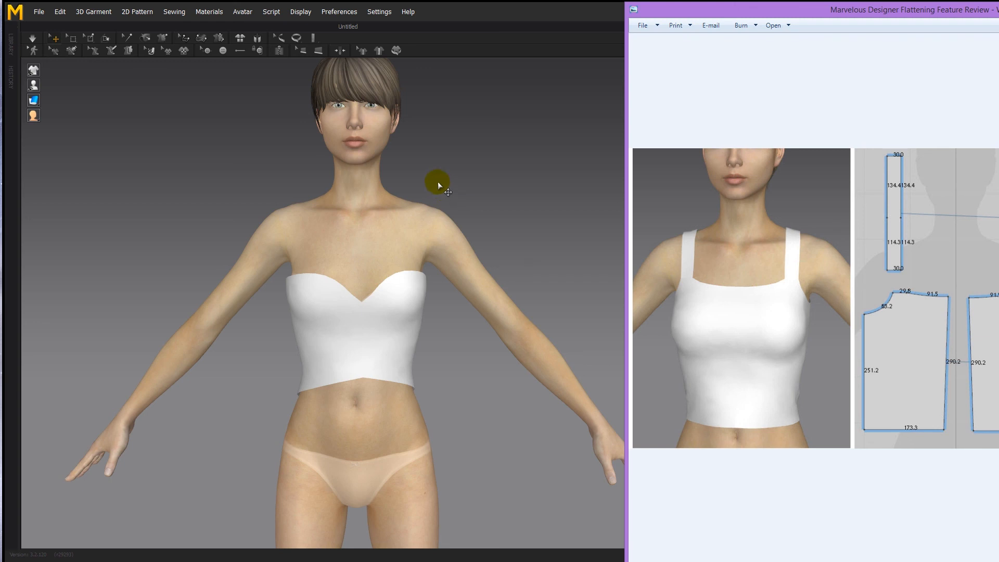
{"action": "mouse_move", "coordinate": [453, 199]}
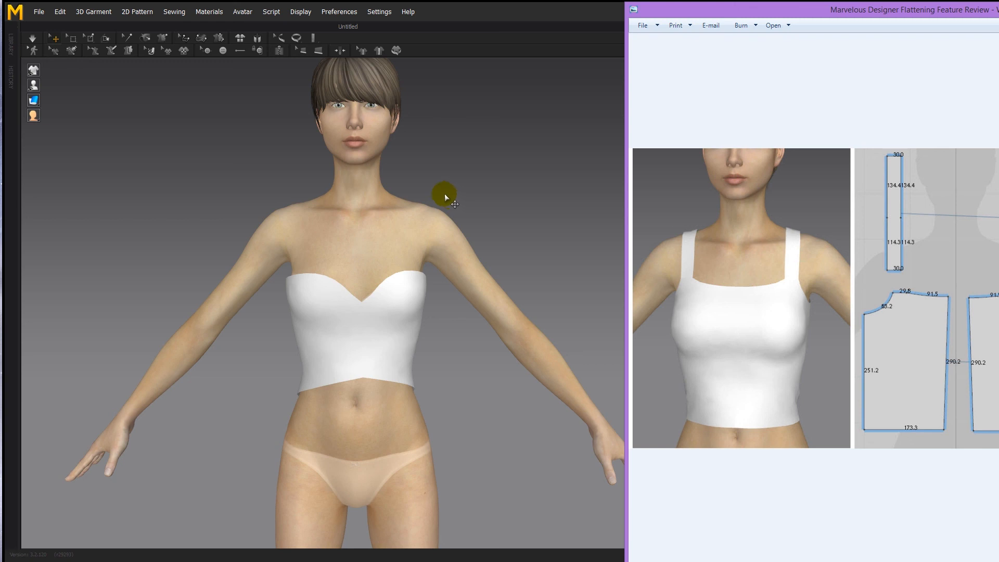
{"action": "mouse_move", "coordinate": [942, 283]}
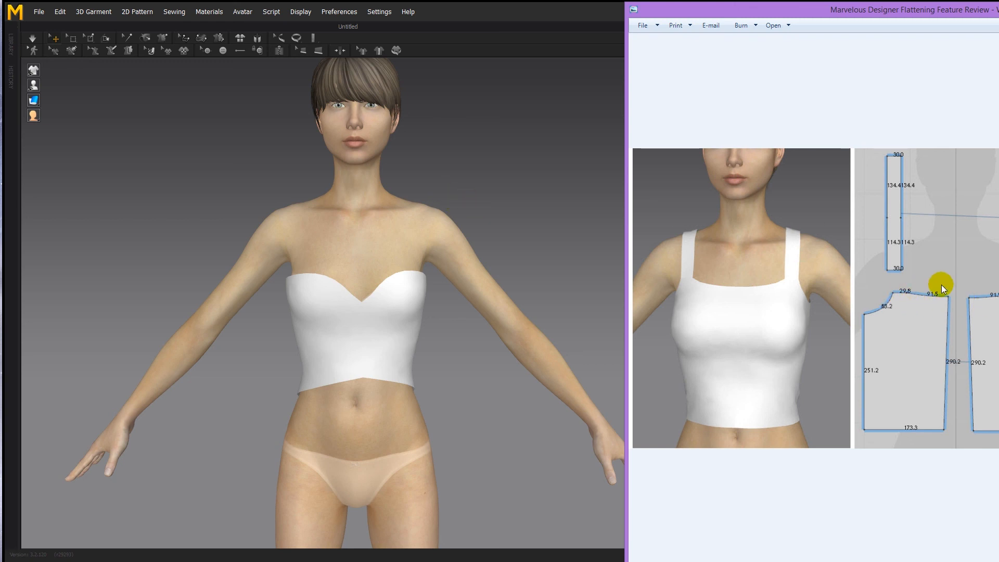
{"action": "mouse_move", "coordinate": [341, 415]}
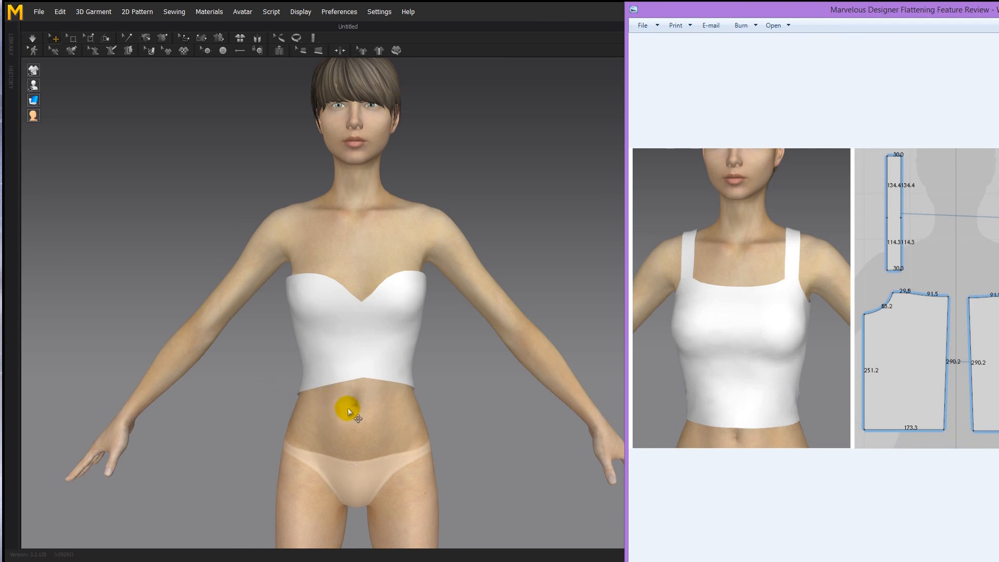
{"action": "mouse_move", "coordinate": [519, 426]}
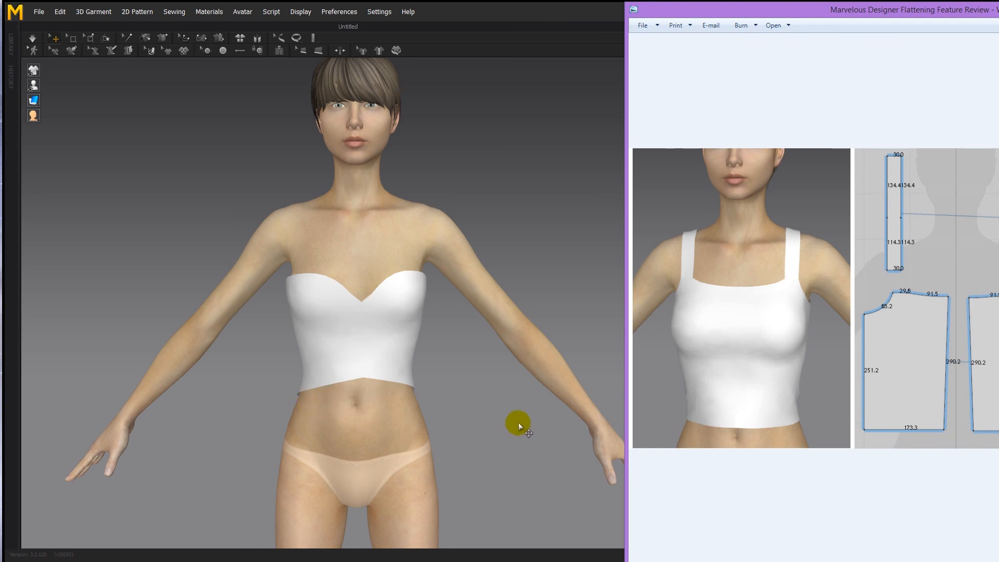
{"action": "mouse_move", "coordinate": [458, 160]}
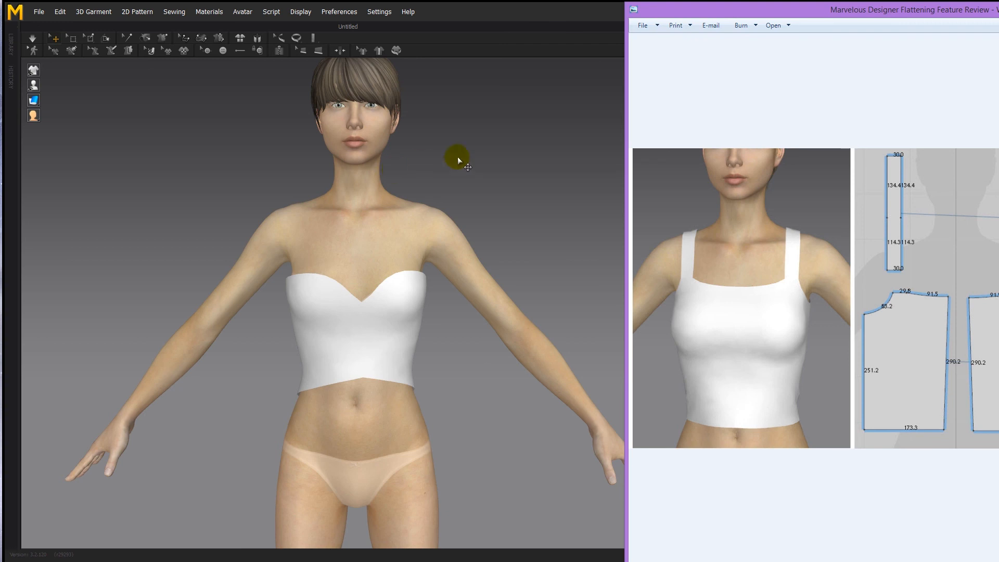
{"action": "mouse_move", "coordinate": [441, 178]}
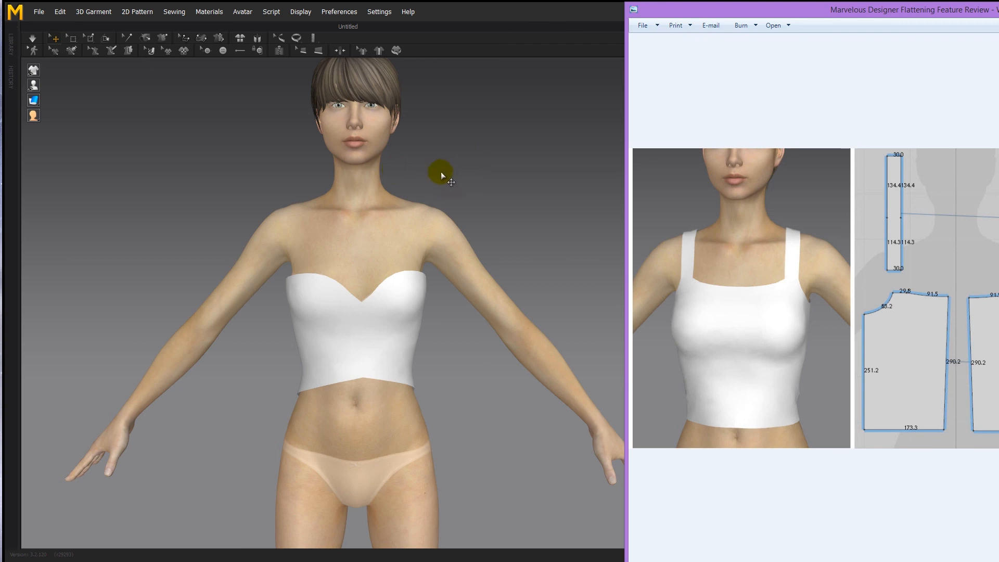